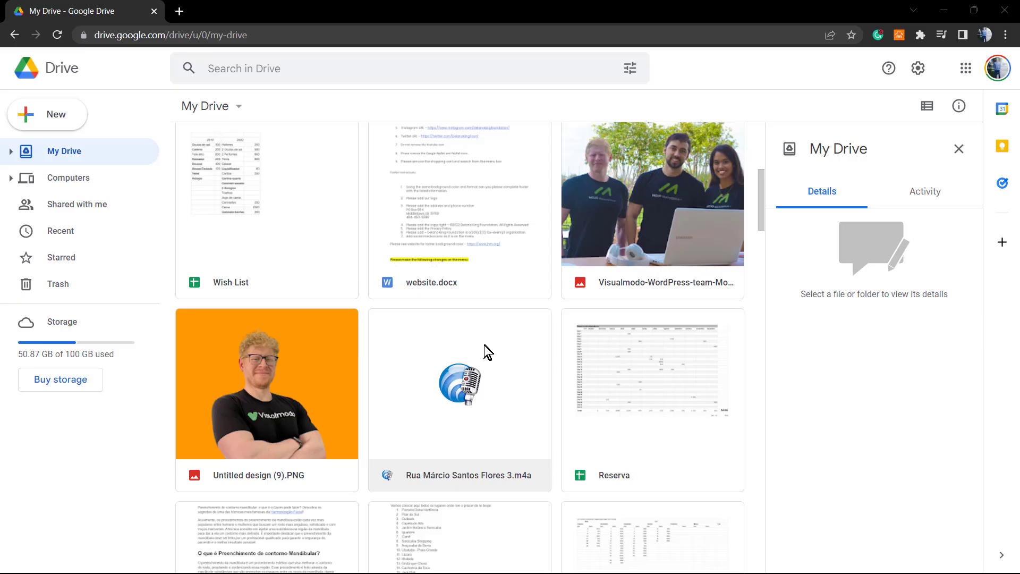
pyautogui.moveTo(466, 367)
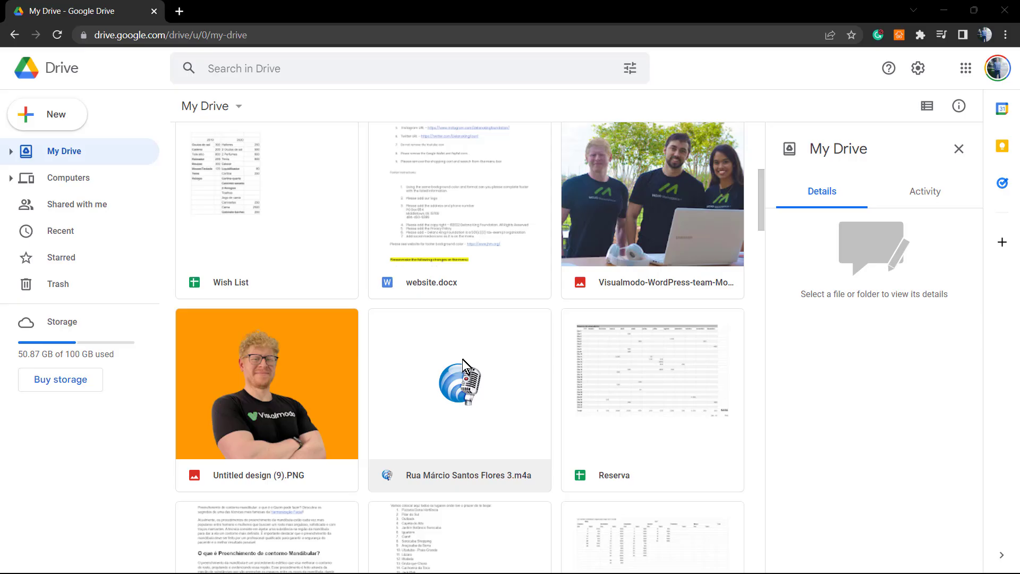
pyautogui.moveTo(470, 372)
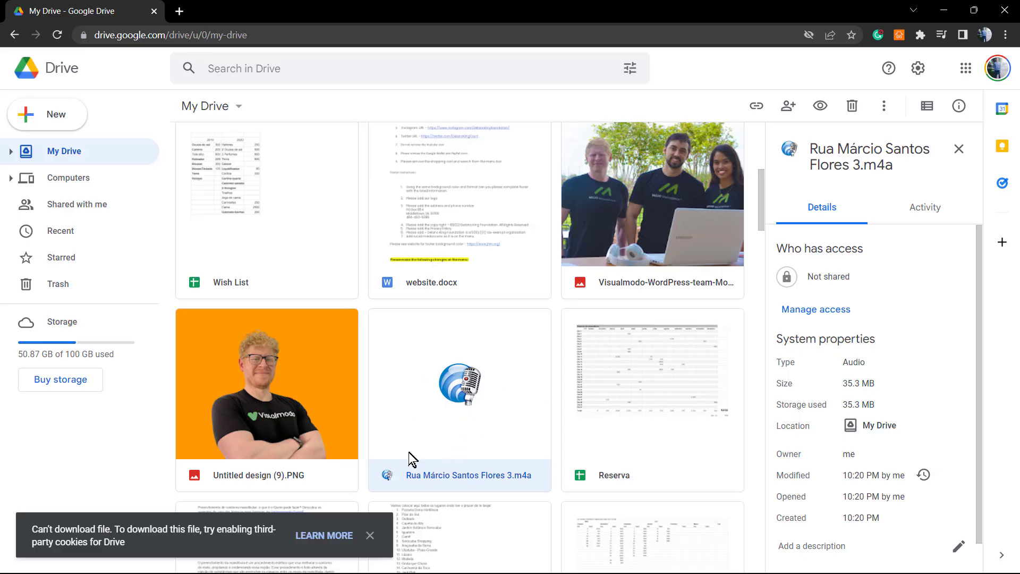
pyautogui.moveTo(52, 536)
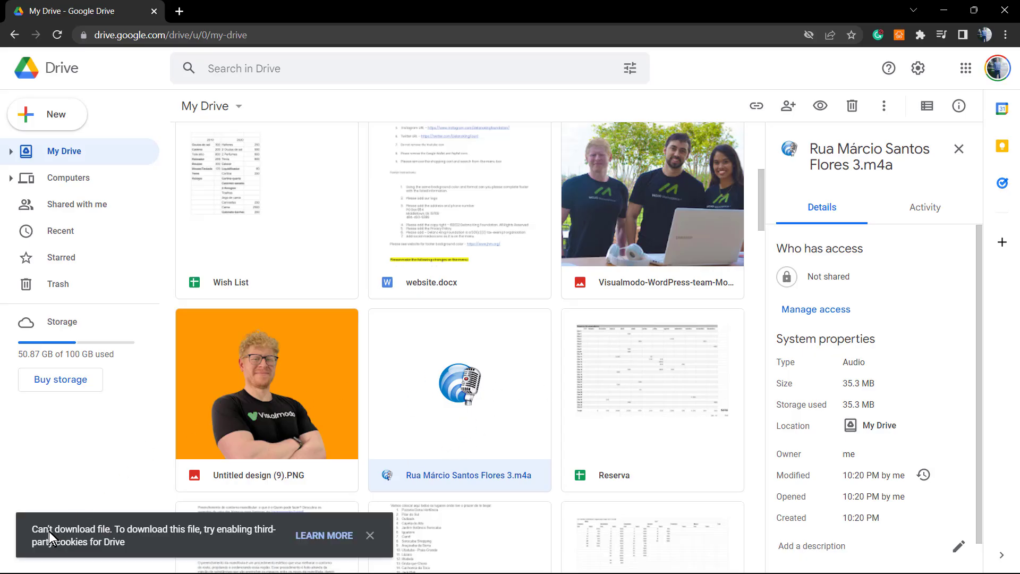
pyautogui.moveTo(126, 541)
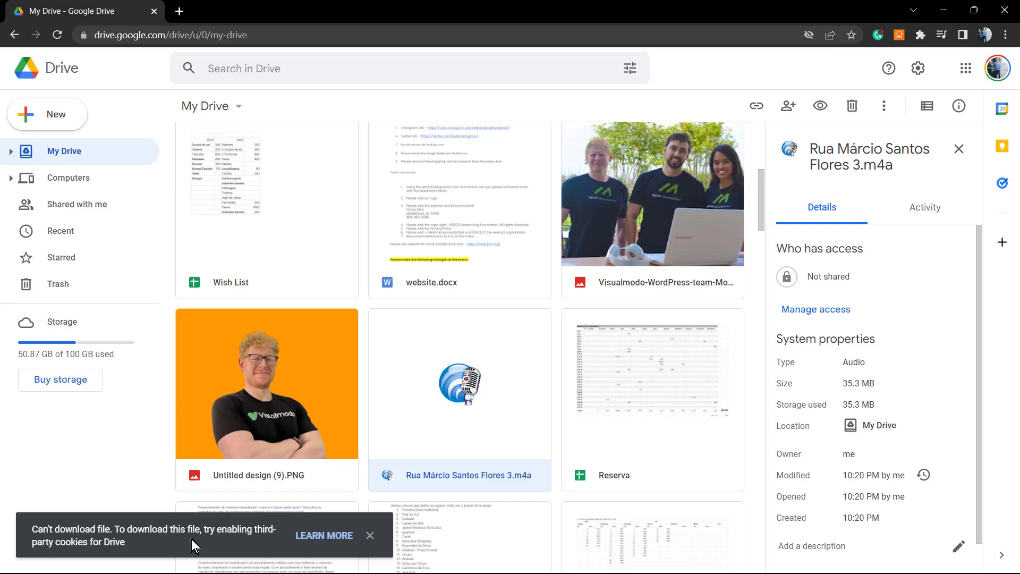
pyautogui.moveTo(57, 551)
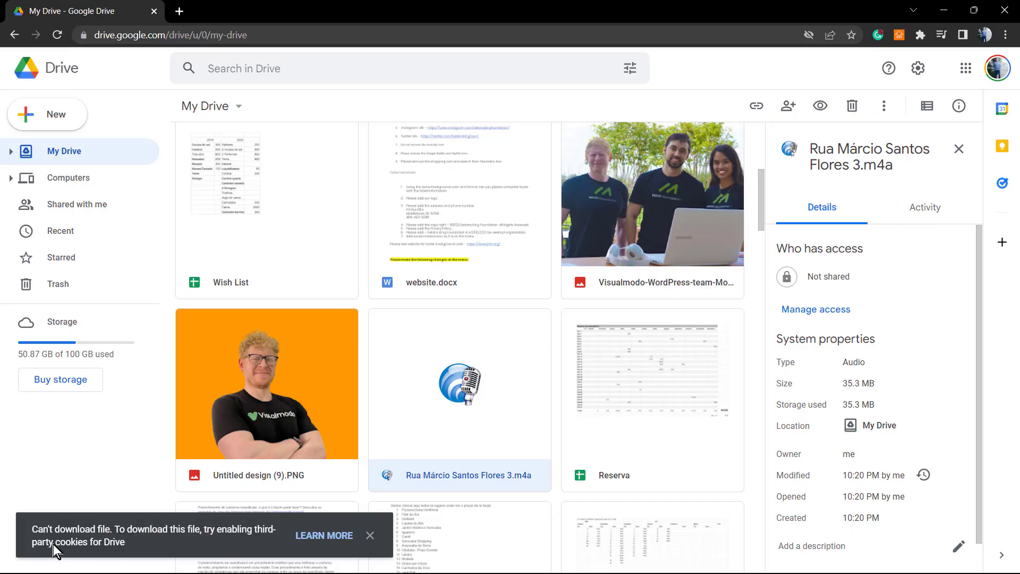
pyautogui.moveTo(155, 548)
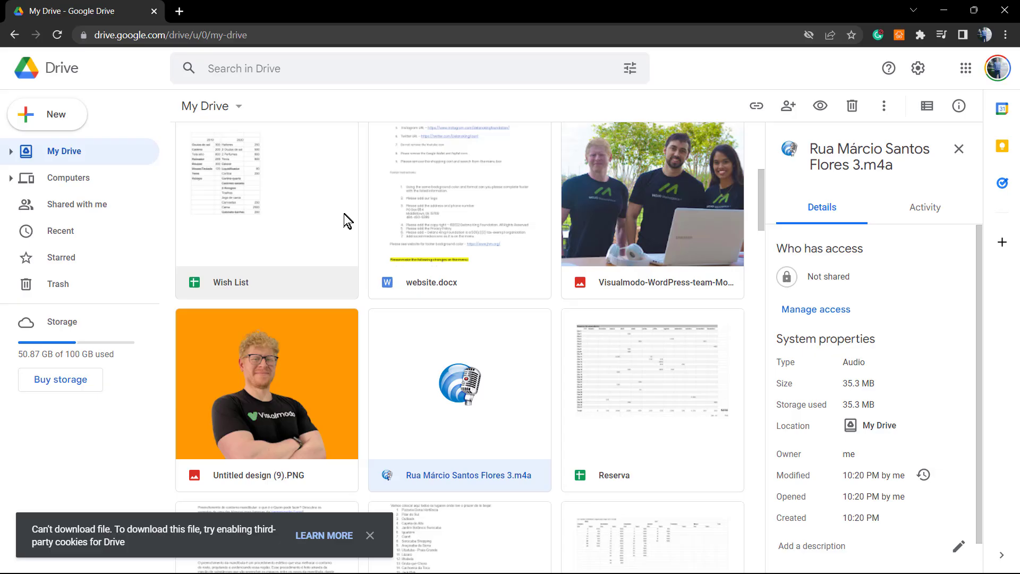
pyautogui.moveTo(344, 343)
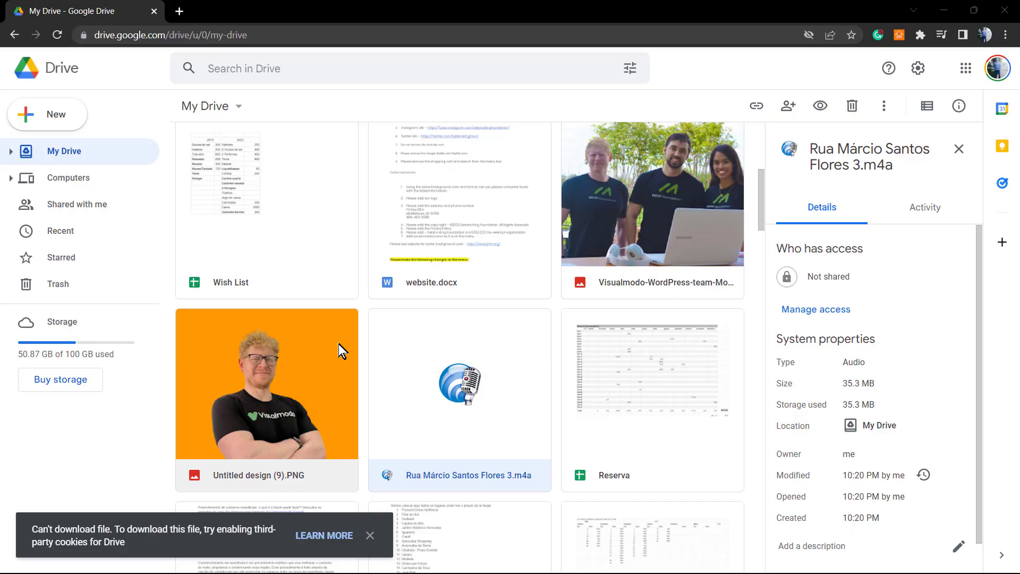
pyautogui.moveTo(337, 353)
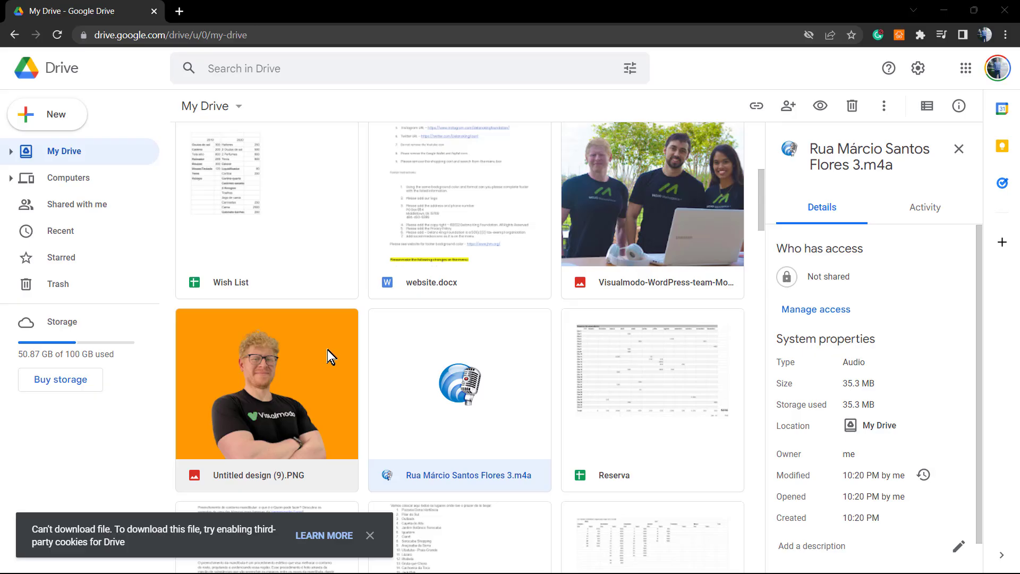
pyautogui.moveTo(306, 293)
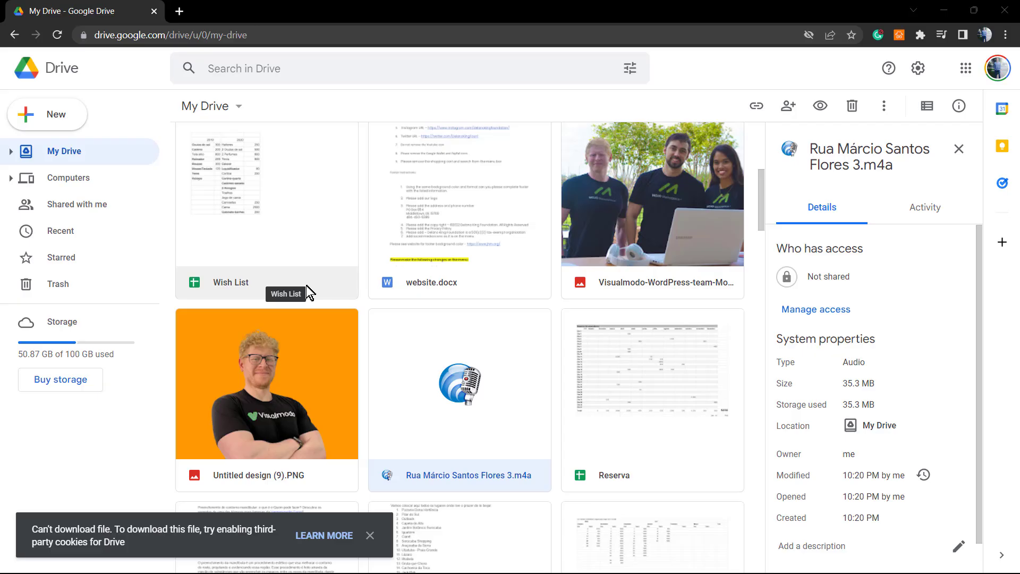
pyautogui.moveTo(248, 342)
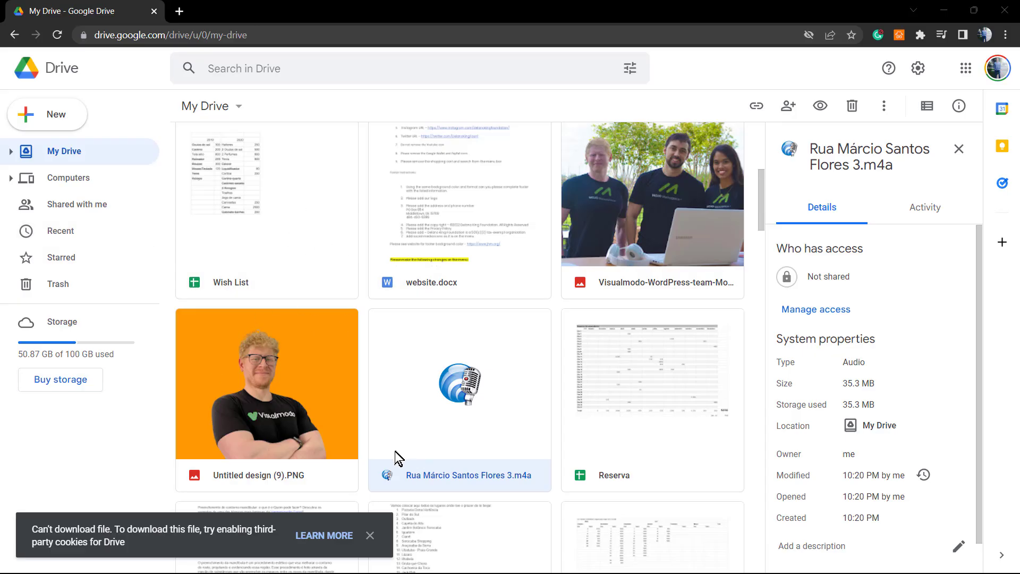
pyautogui.moveTo(371, 467)
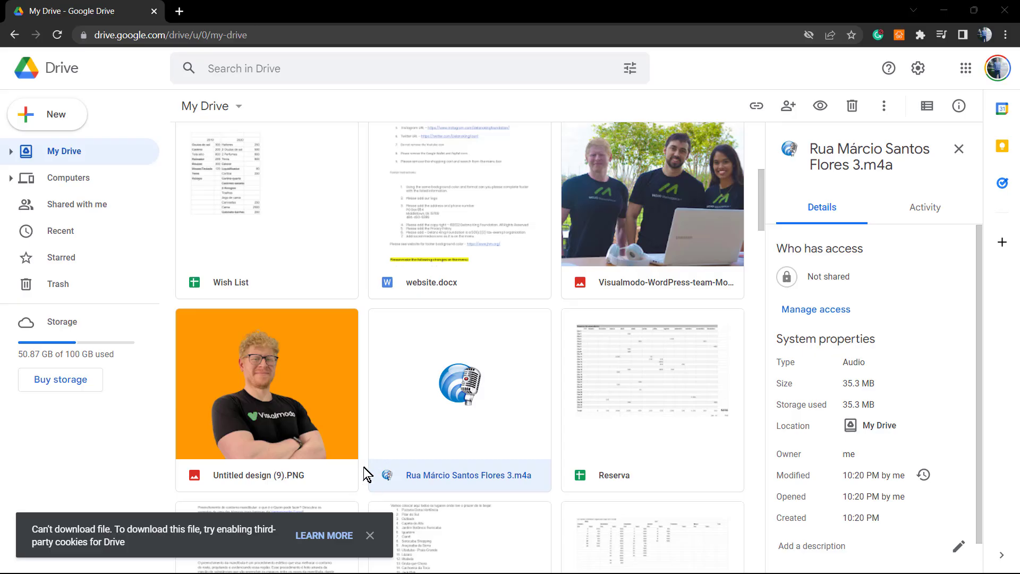
pyautogui.moveTo(356, 469)
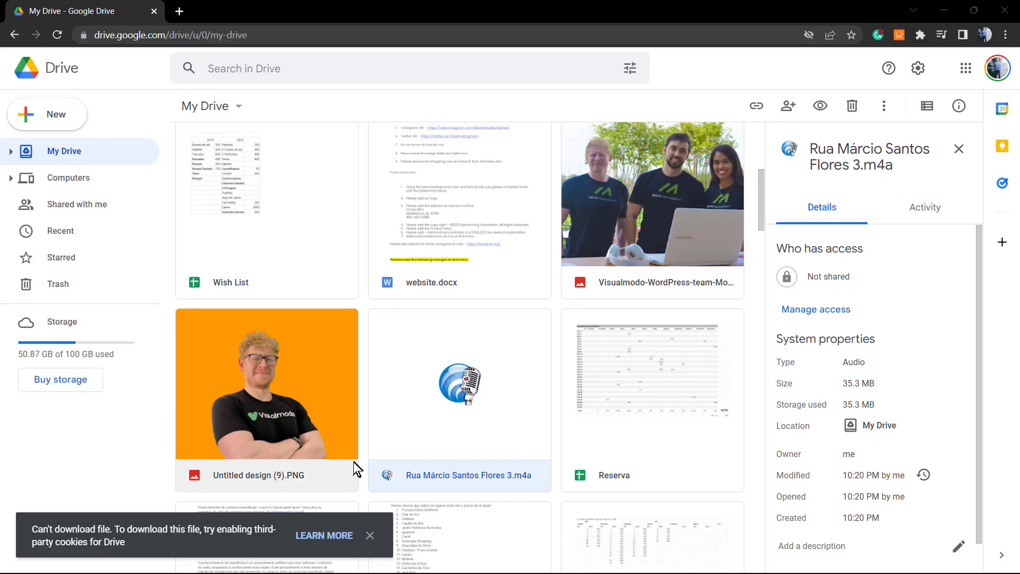
pyautogui.moveTo(325, 535)
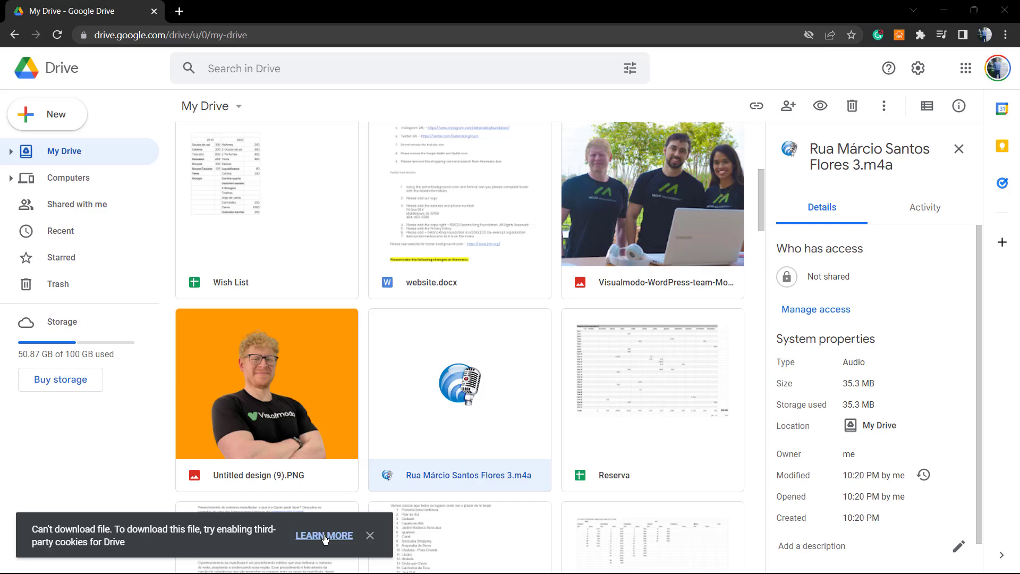
# Step: From the LEARN MORE link, reach 'If you can't download a file', expand blocked third-party cookies and select chrome://settings/cookies
pyautogui.click(324, 535)
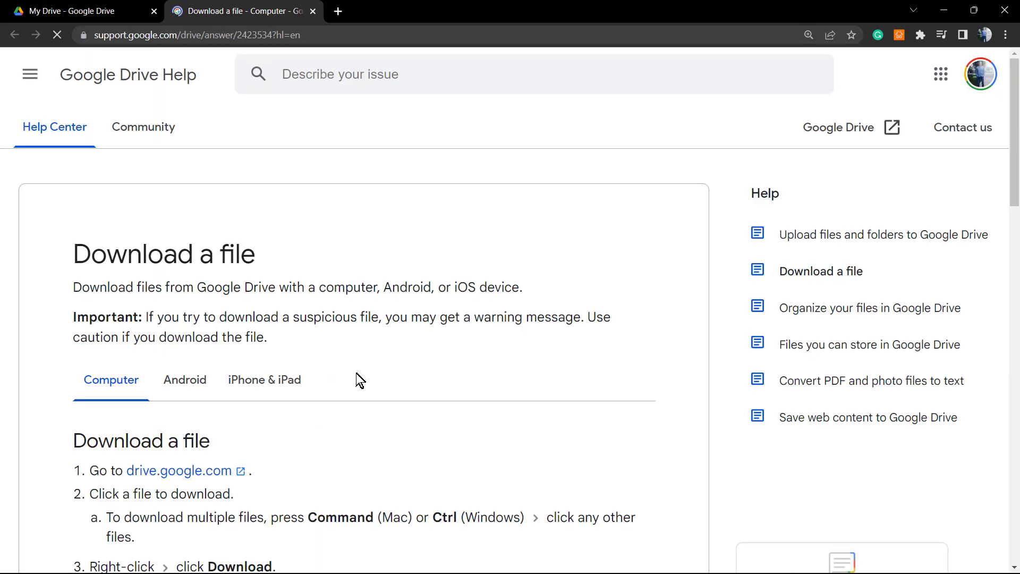
pyautogui.scroll(-3)
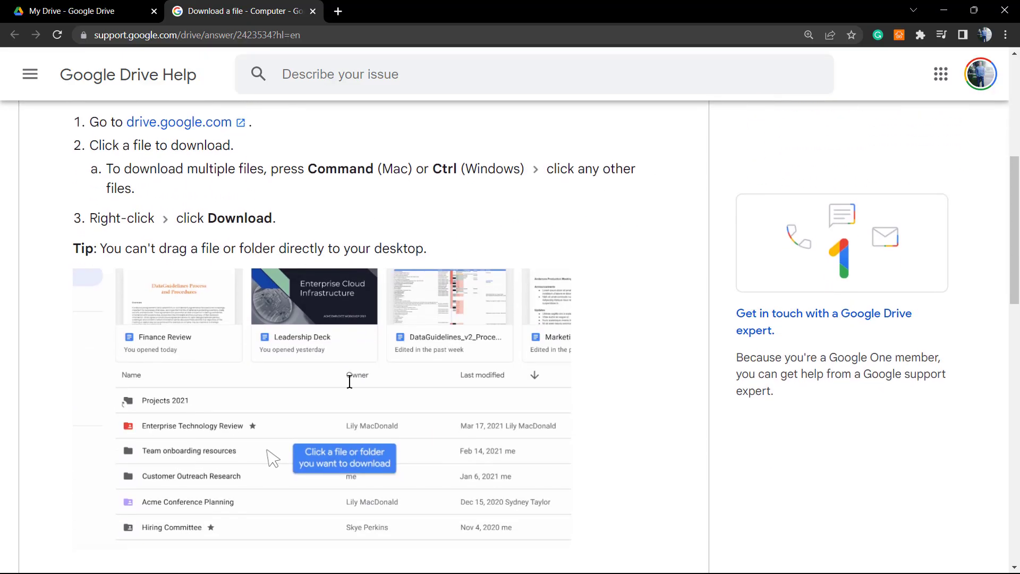
pyautogui.scroll(-3)
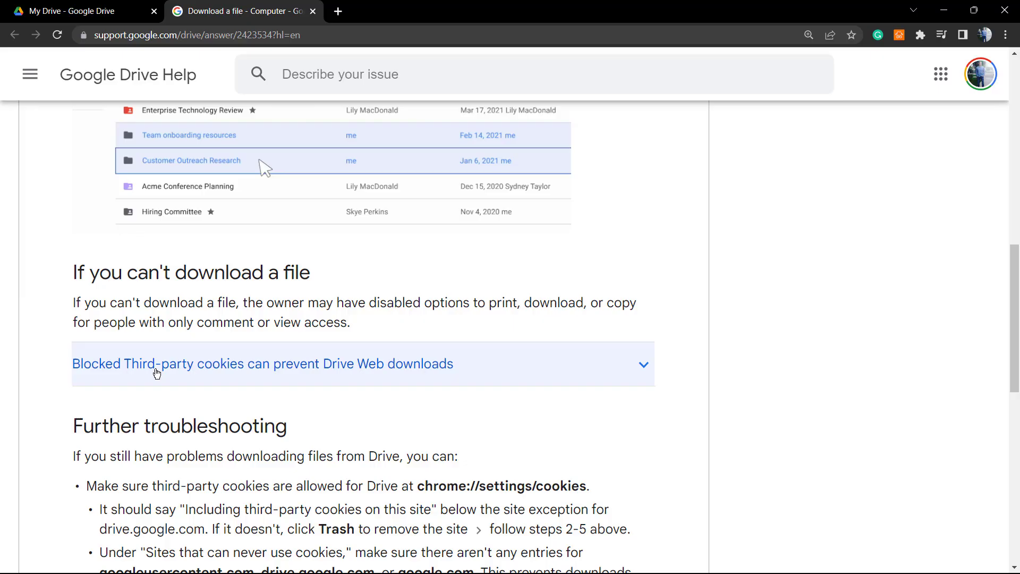
pyautogui.click(263, 364)
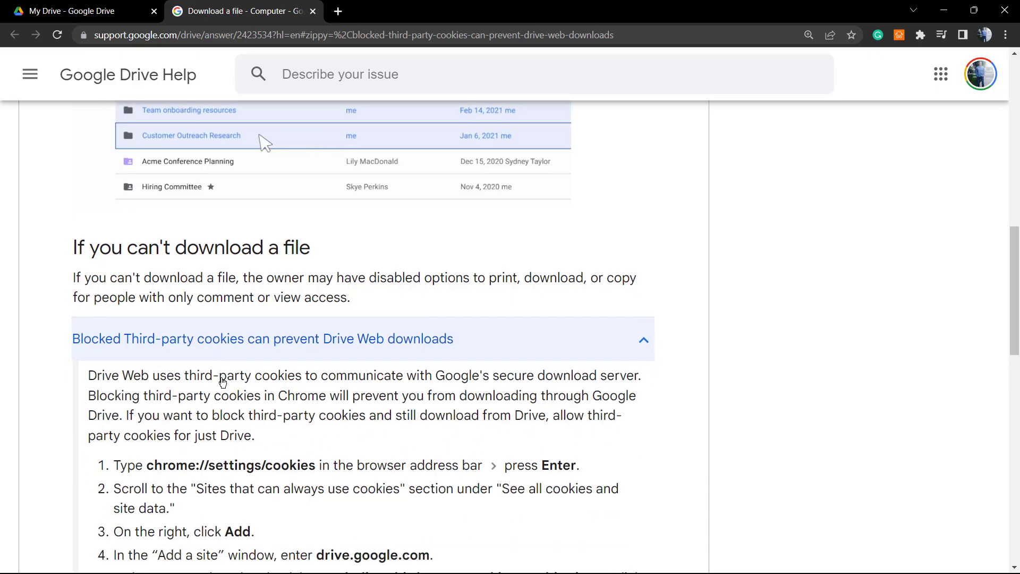
pyautogui.scroll(-3)
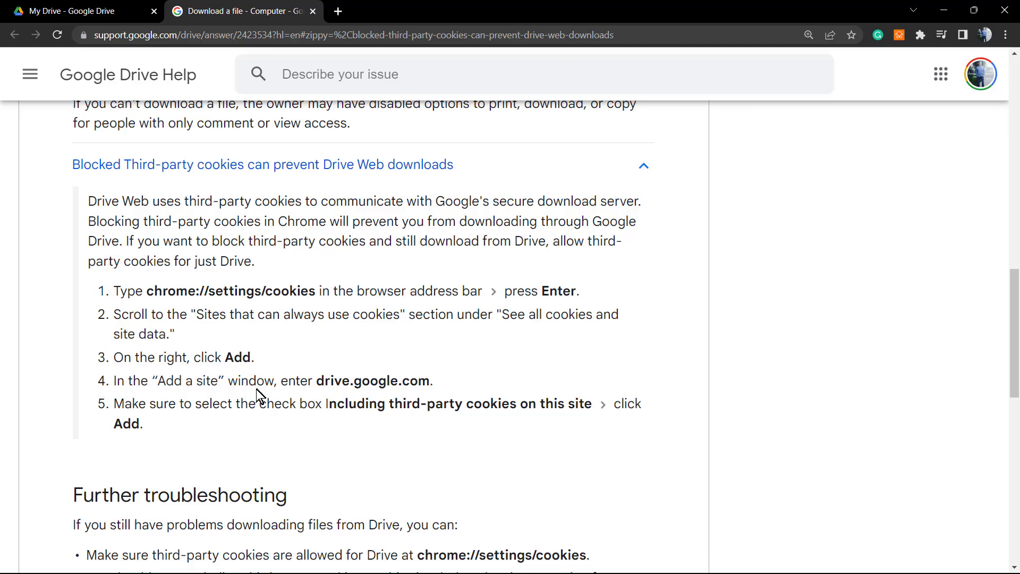
pyautogui.doubleClick(174, 291)
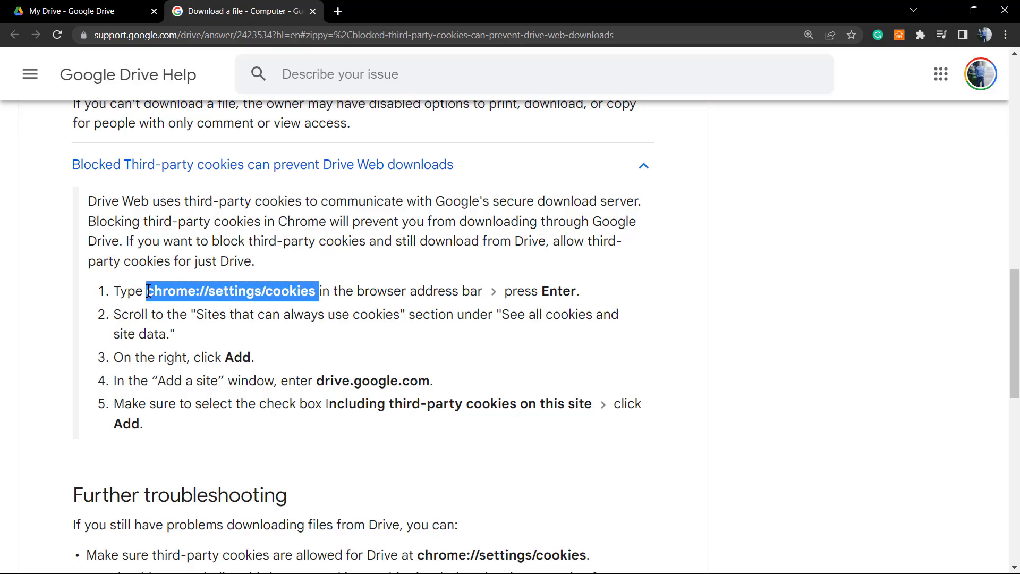
# Step: Load chrome://settings/cookies in a new tab and reach 'Sites that can always use cookies' showing only twitter.com
pyautogui.click(337, 10)
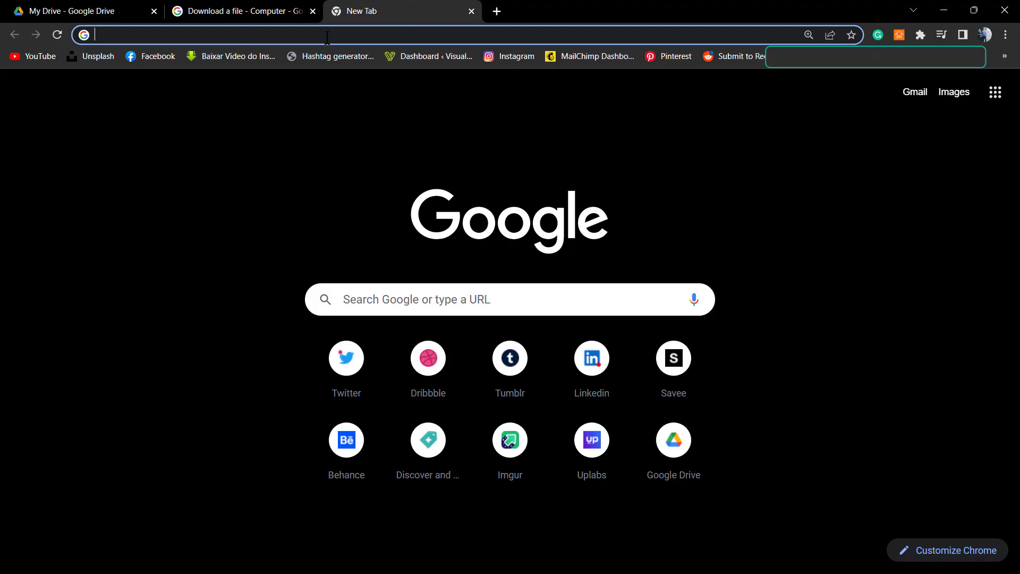
pyautogui.write('chrome://settings/cookies')
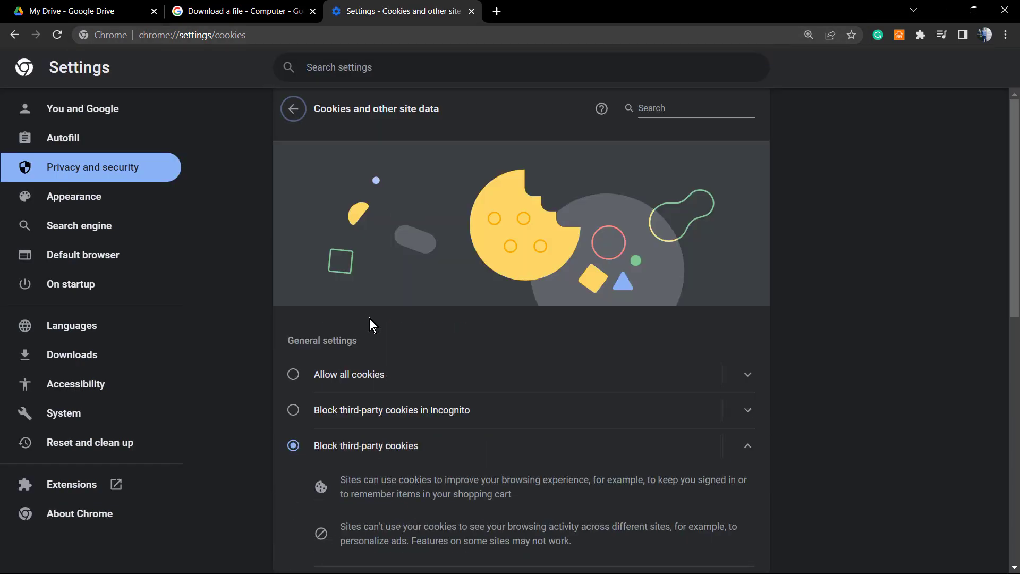
pyautogui.scroll(-3)
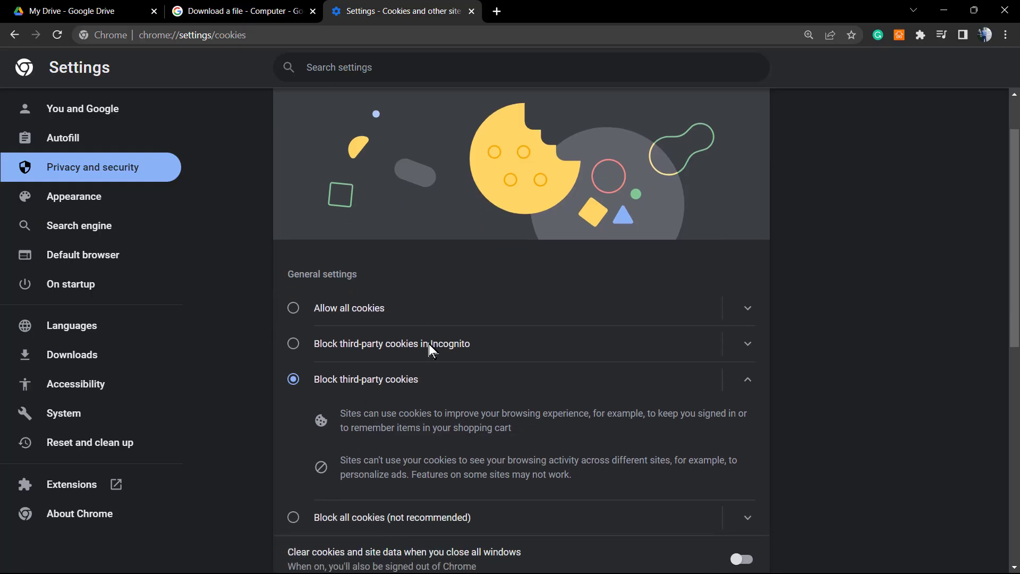
pyautogui.scroll(-3)
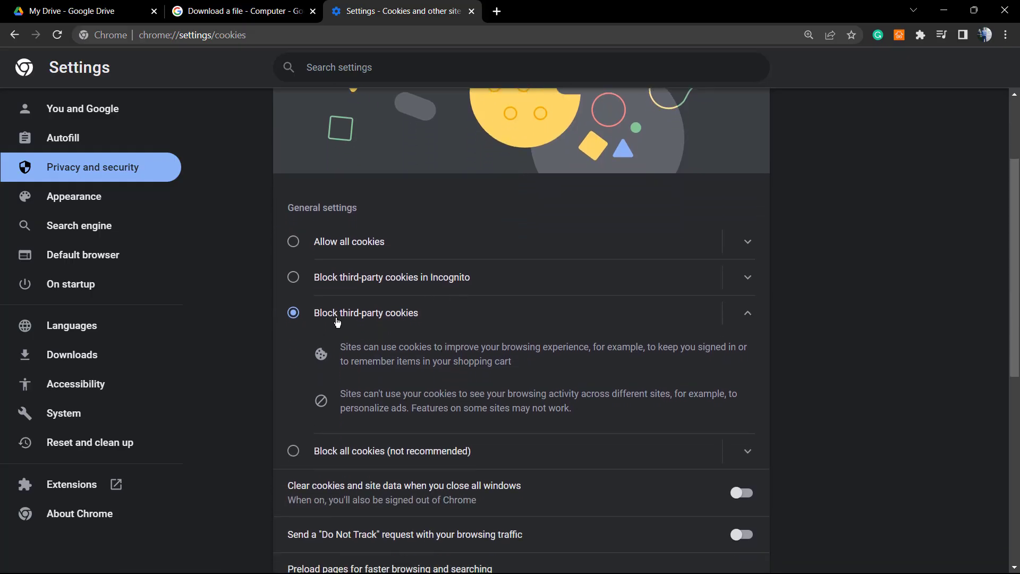
pyautogui.moveTo(396, 328)
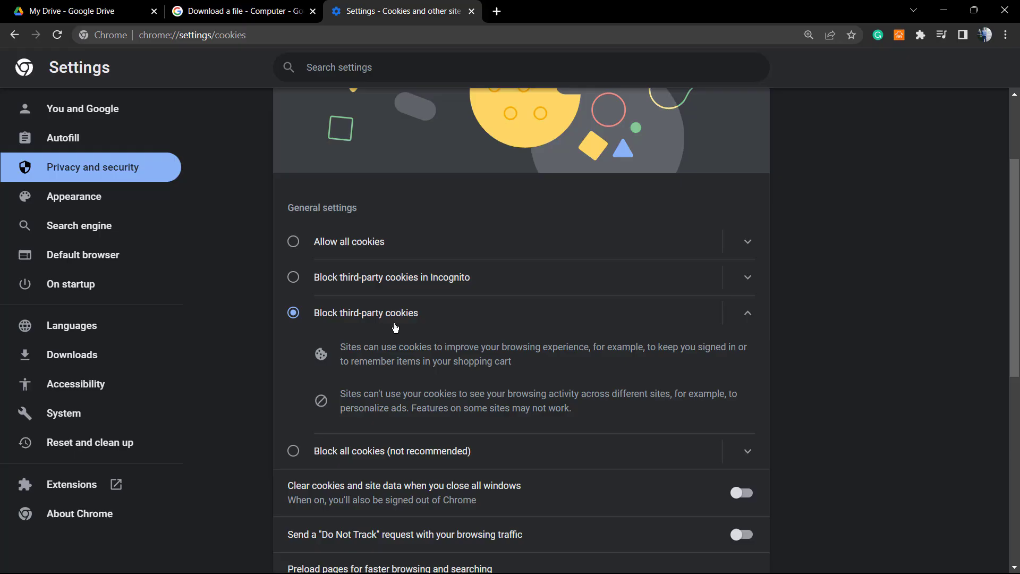
pyautogui.moveTo(456, 350)
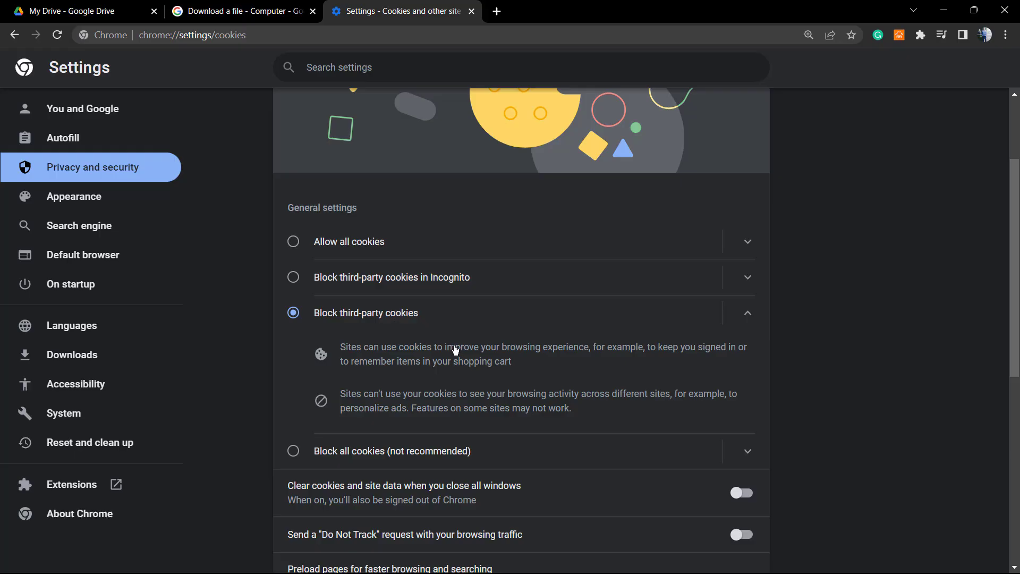
pyautogui.scroll(-3)
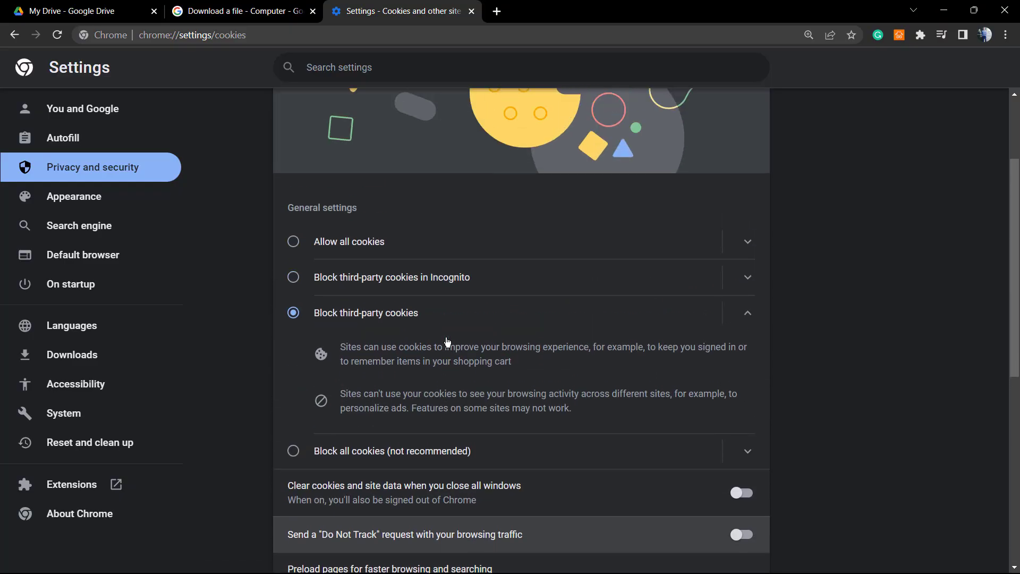
pyautogui.moveTo(428, 329)
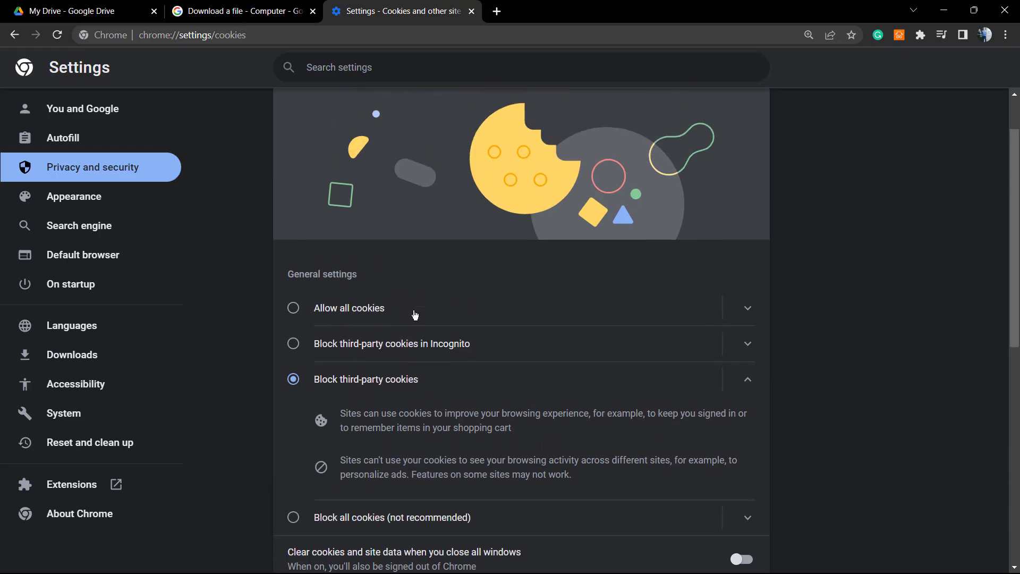
pyautogui.scroll(-3)
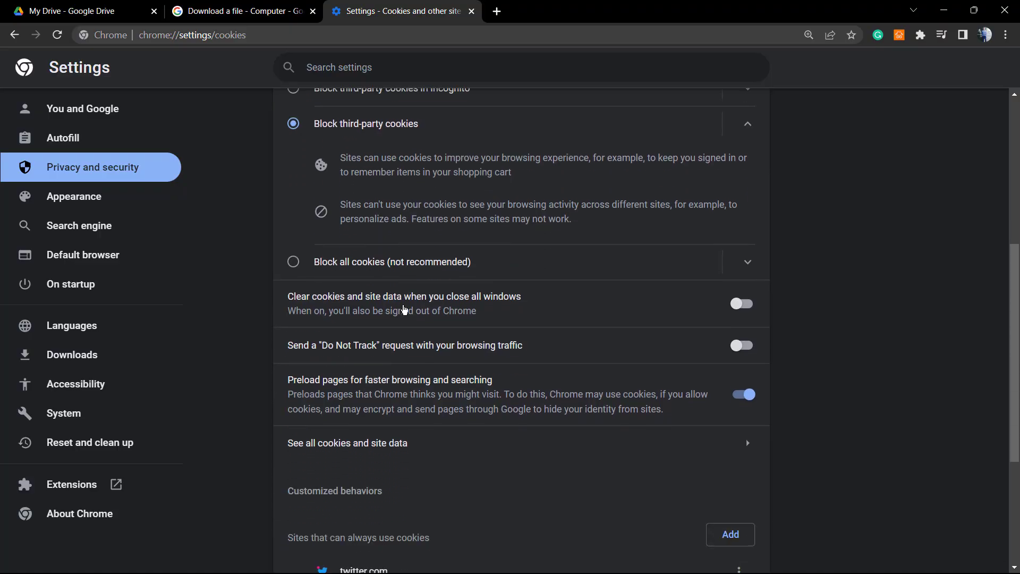
pyautogui.scroll(-3)
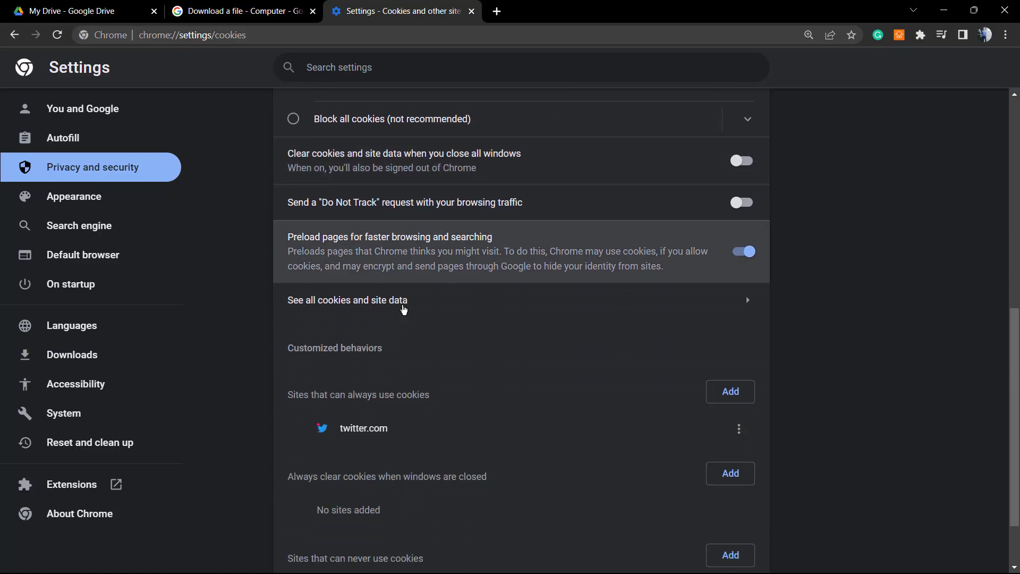
pyautogui.scroll(-3)
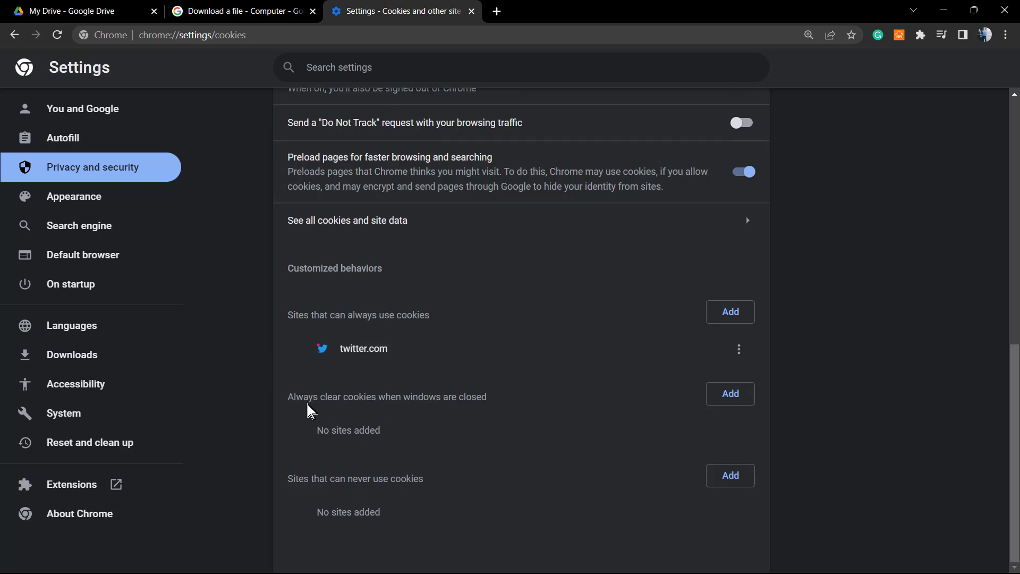
pyautogui.moveTo(339, 480)
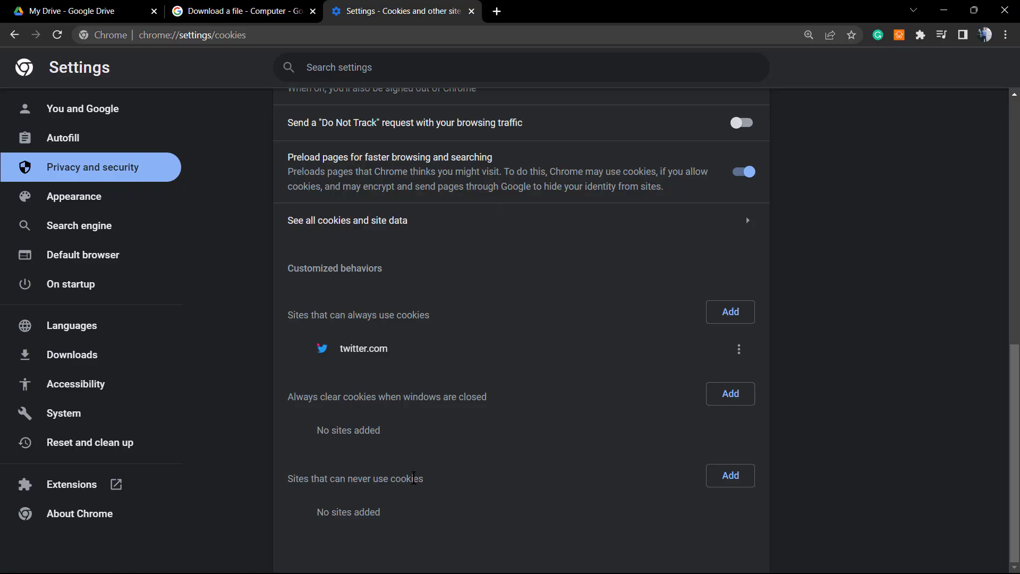
pyautogui.moveTo(329, 349)
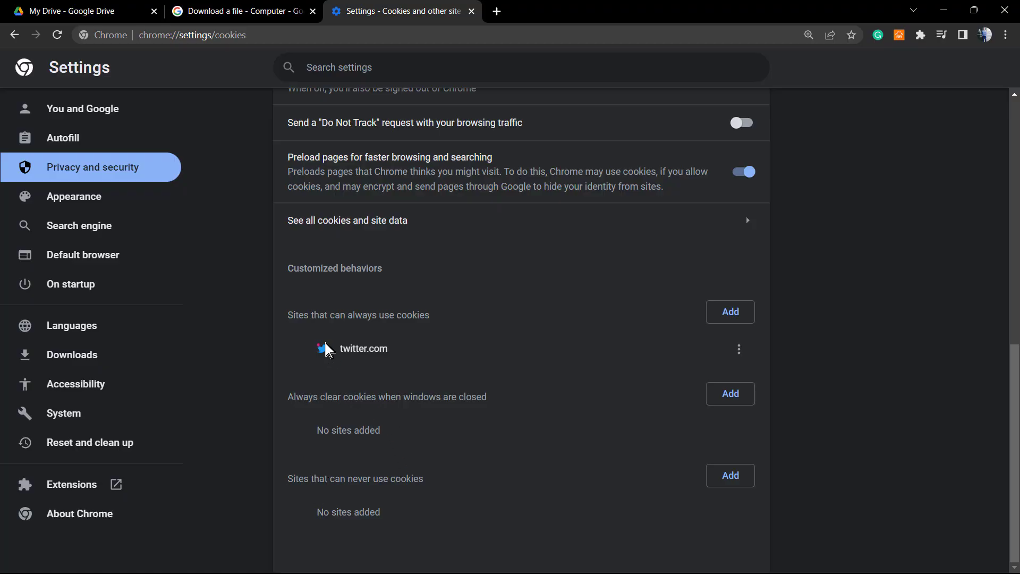
pyautogui.moveTo(271, 375)
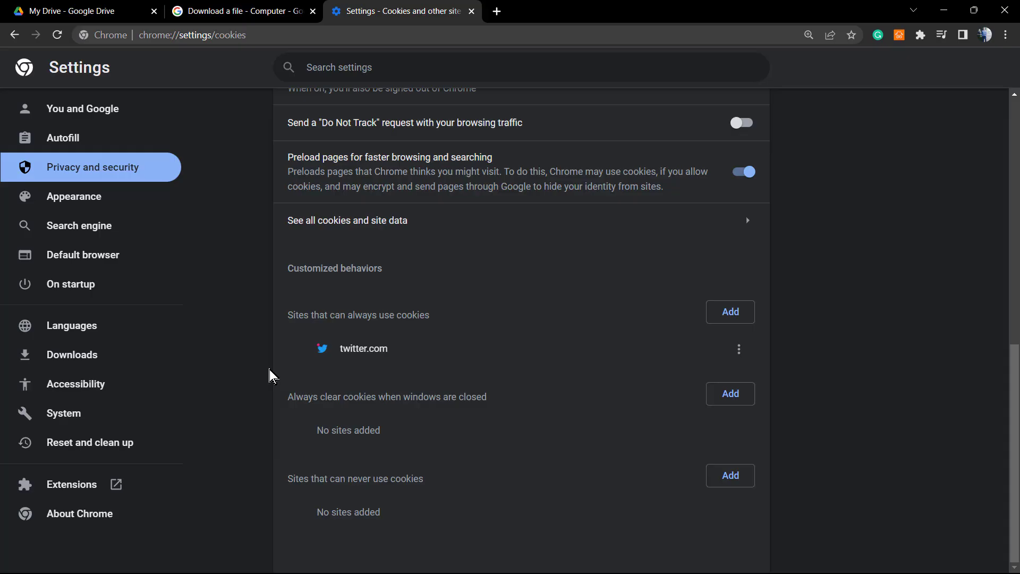
pyautogui.moveTo(546, 360)
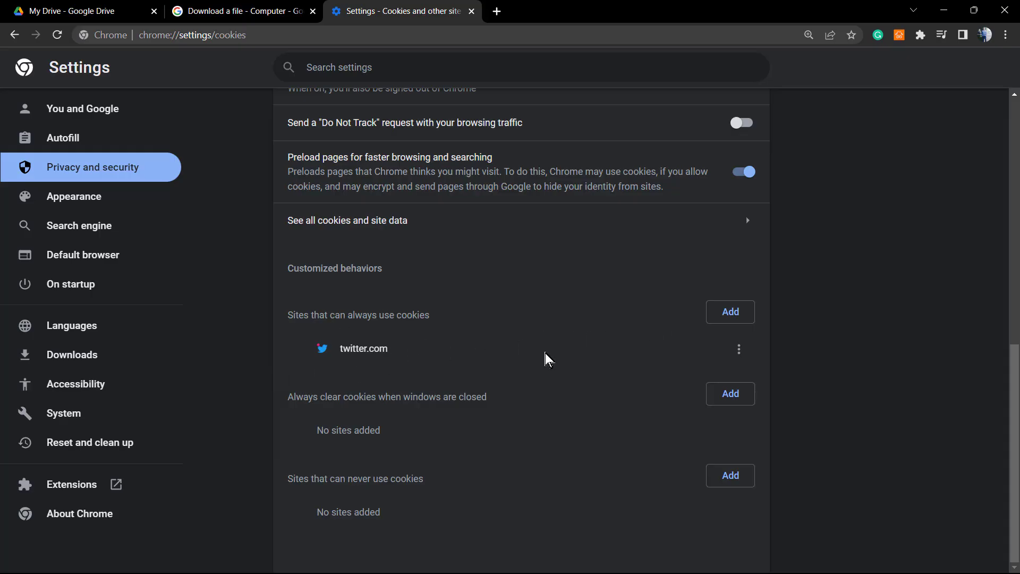
pyautogui.moveTo(613, 328)
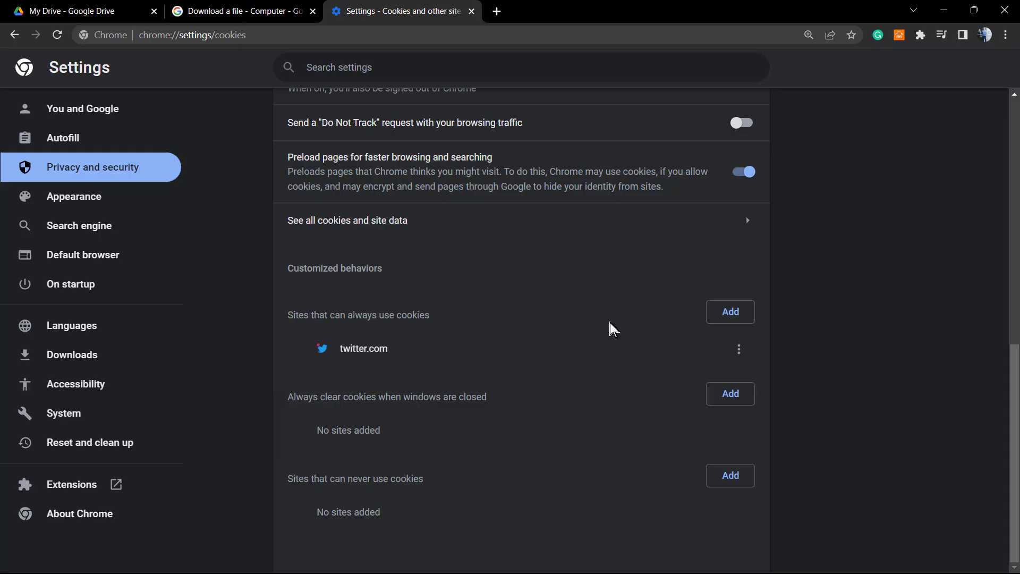
pyautogui.moveTo(730, 311)
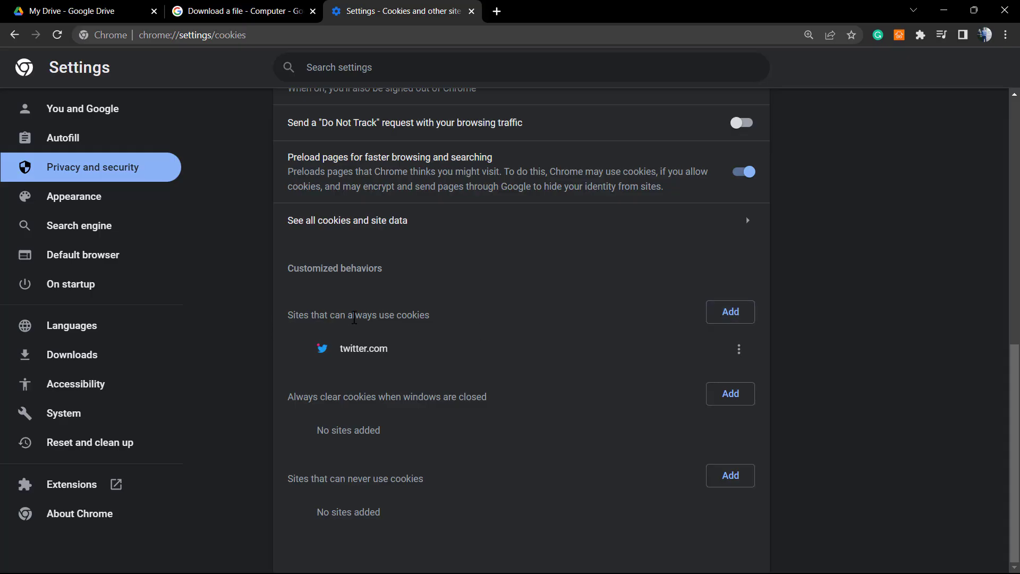
# Step: Add drive.google.com with 'Including third-party cookies on this site' ticked to the always-allowed cookie sites
pyautogui.click(730, 312)
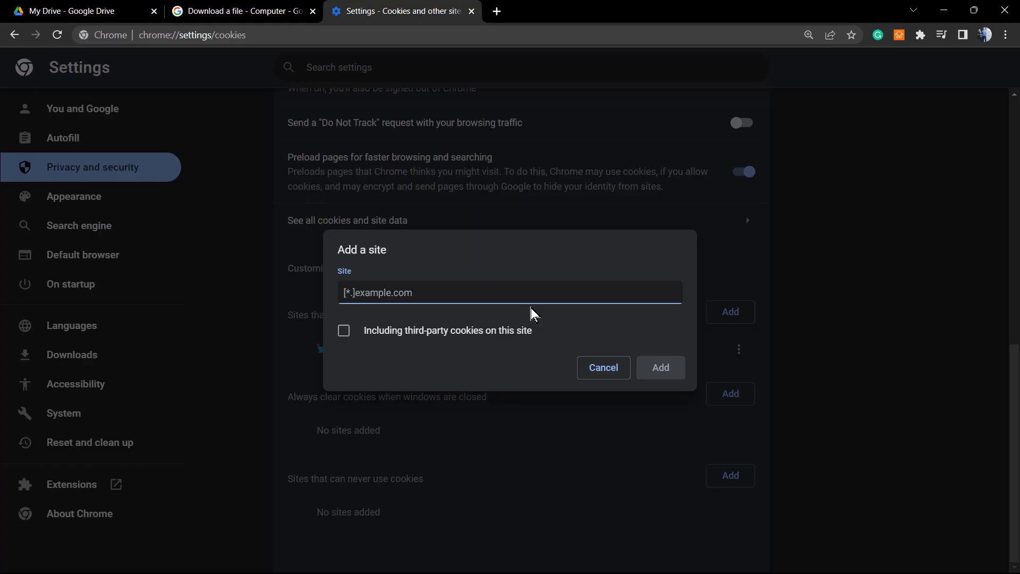
pyautogui.click(241, 10)
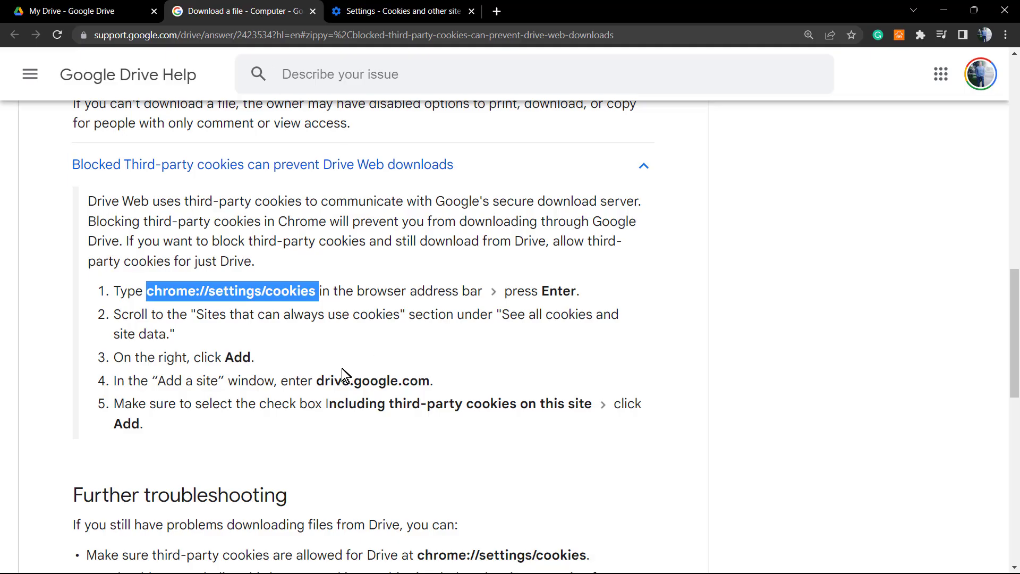
pyautogui.doubleClick(374, 381)
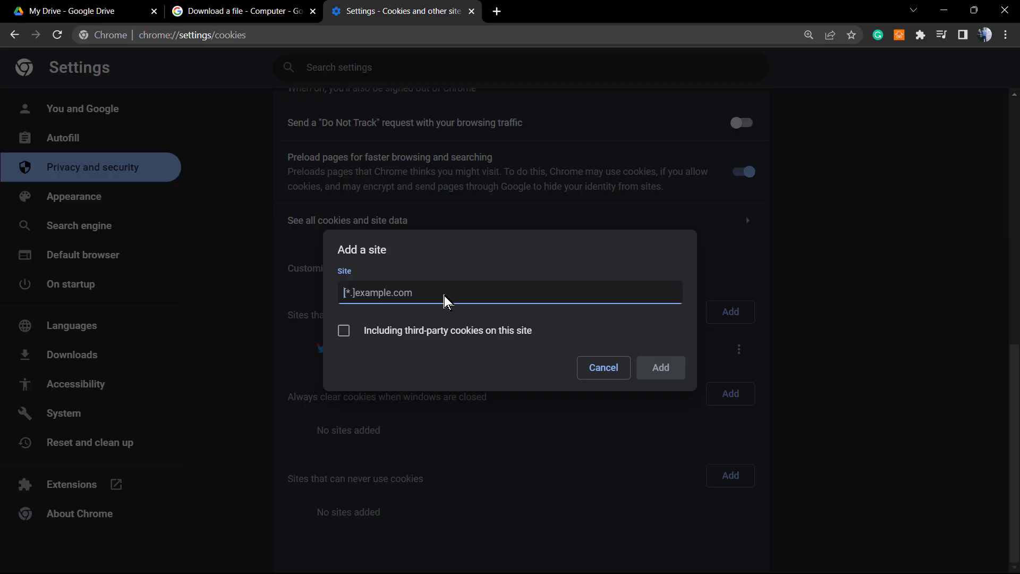
pyautogui.write('drive.google.com')
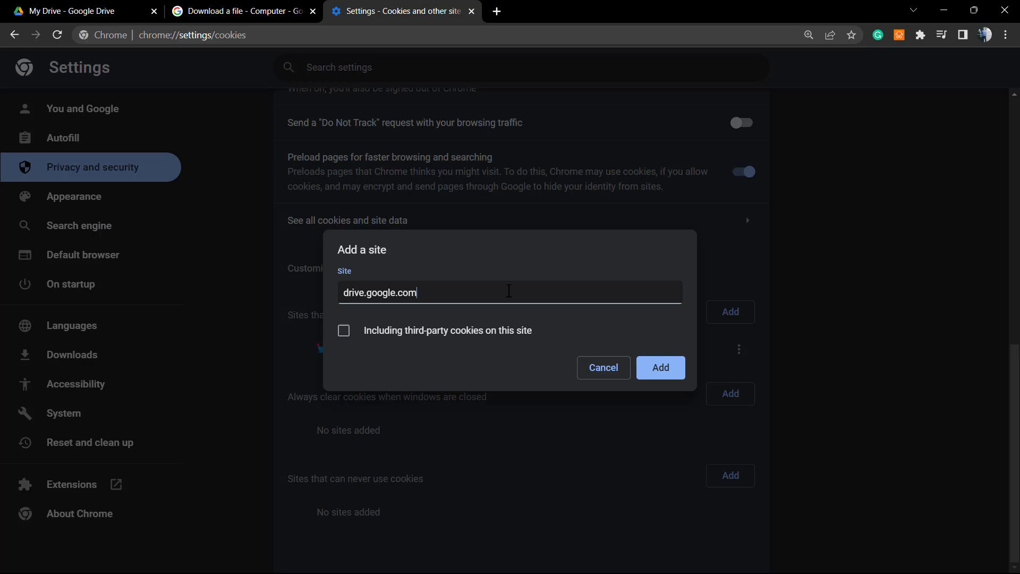
pyautogui.click(343, 330)
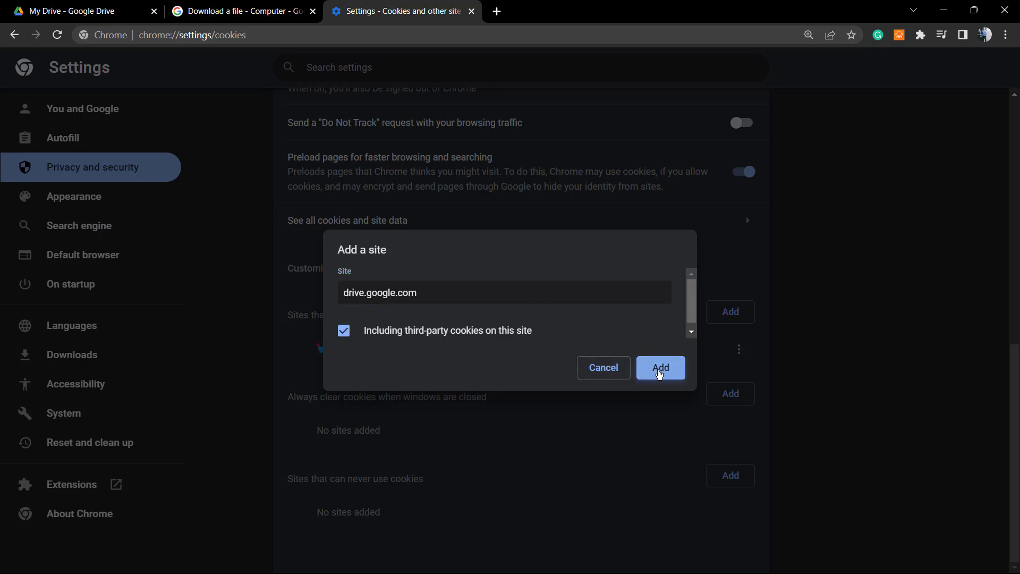
pyautogui.click(660, 368)
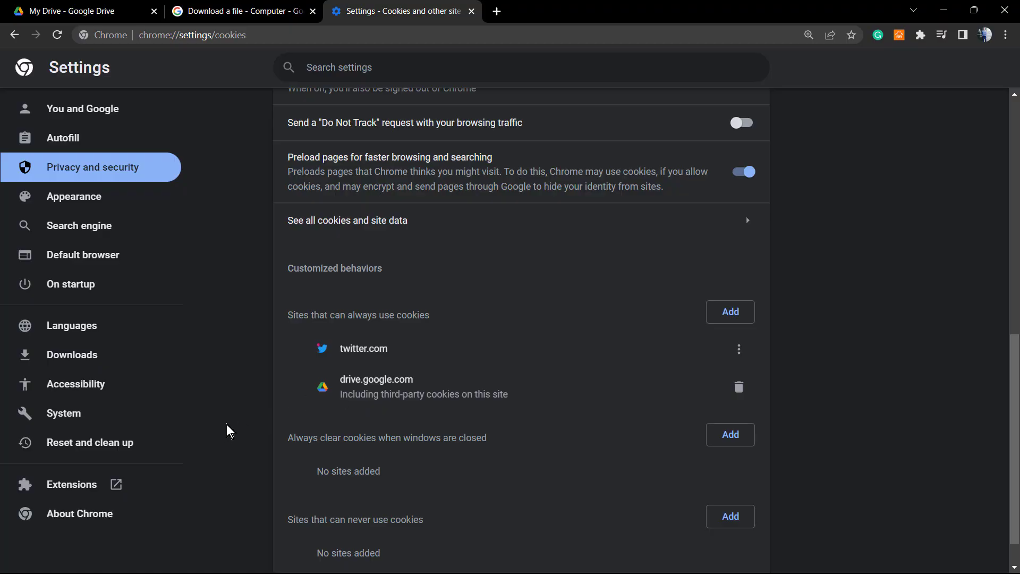
# Step: Back in My Drive, download the .m4a audio file so it appears in the downloads bar
pyautogui.click(71, 11)
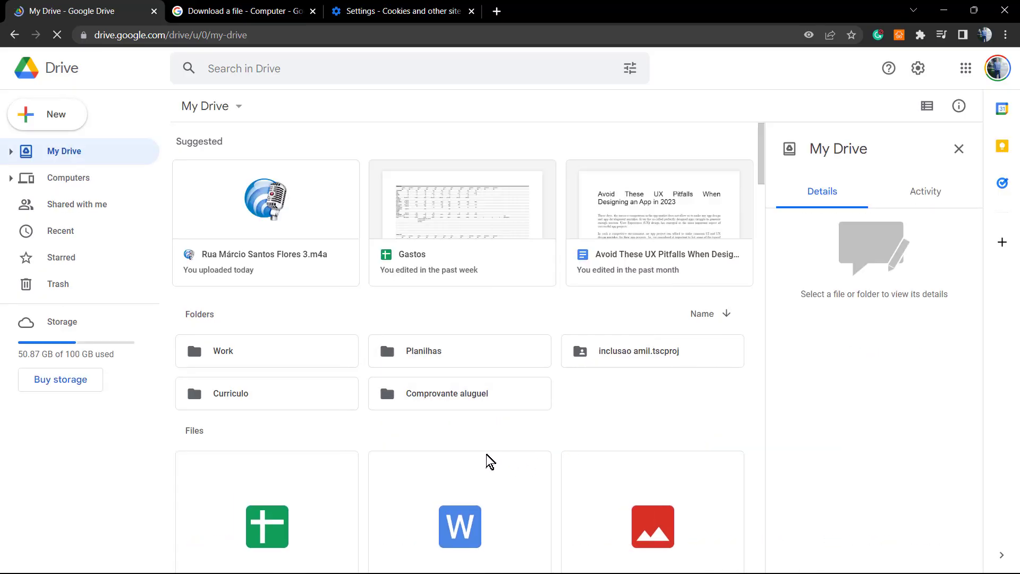
pyautogui.scroll(-3)
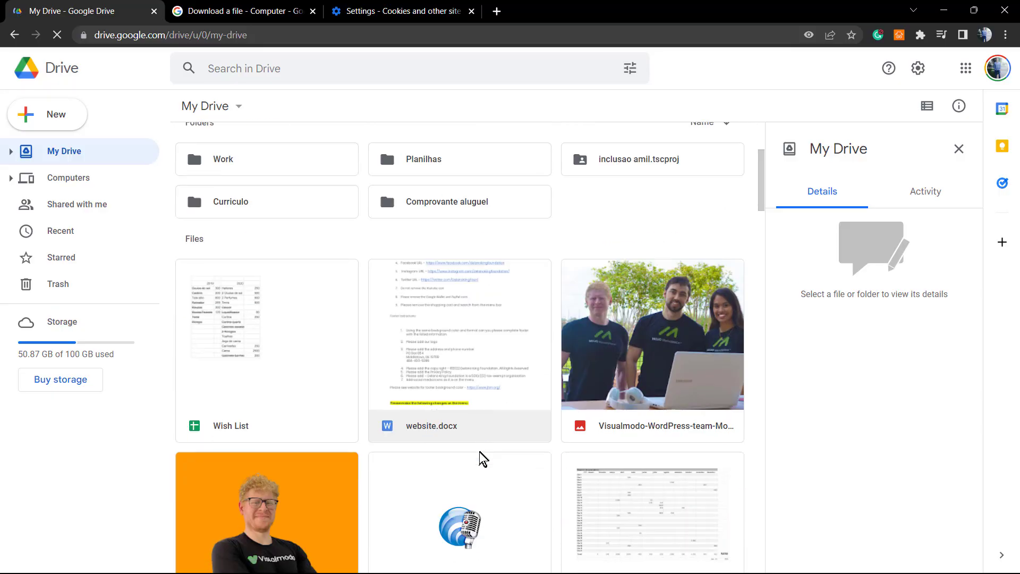
pyautogui.scroll(-3)
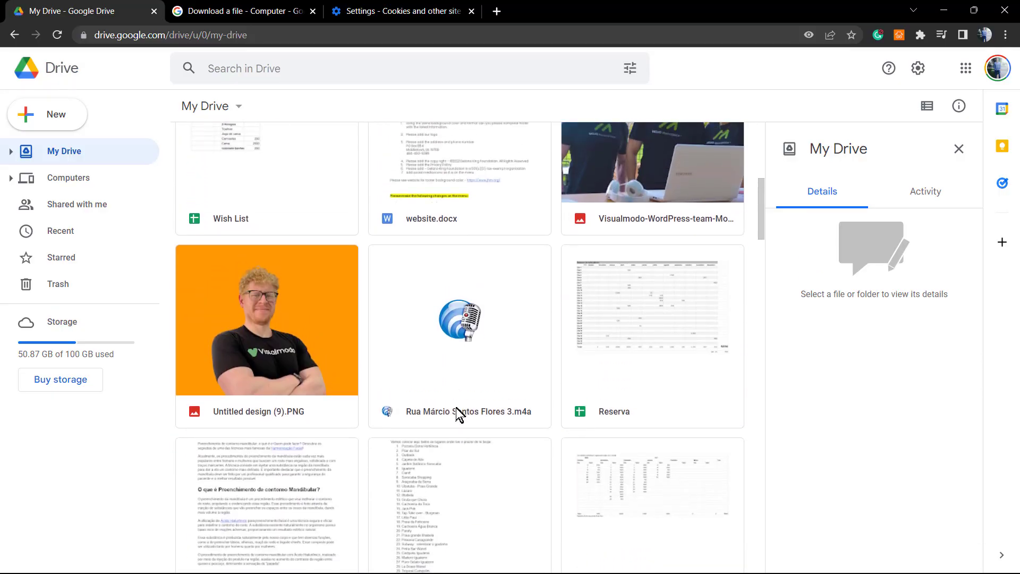
pyautogui.scroll(-3)
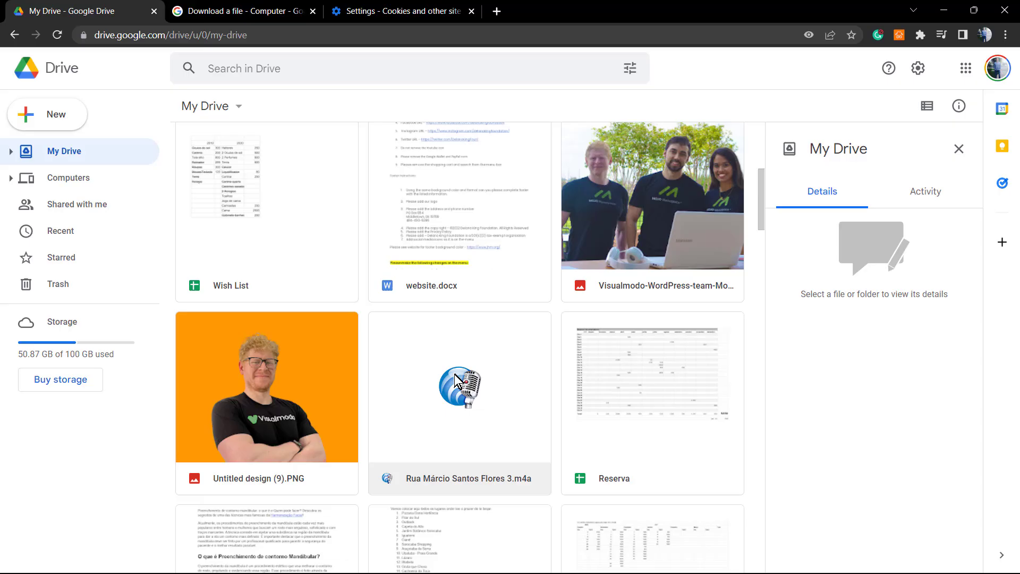
pyautogui.click(460, 402)
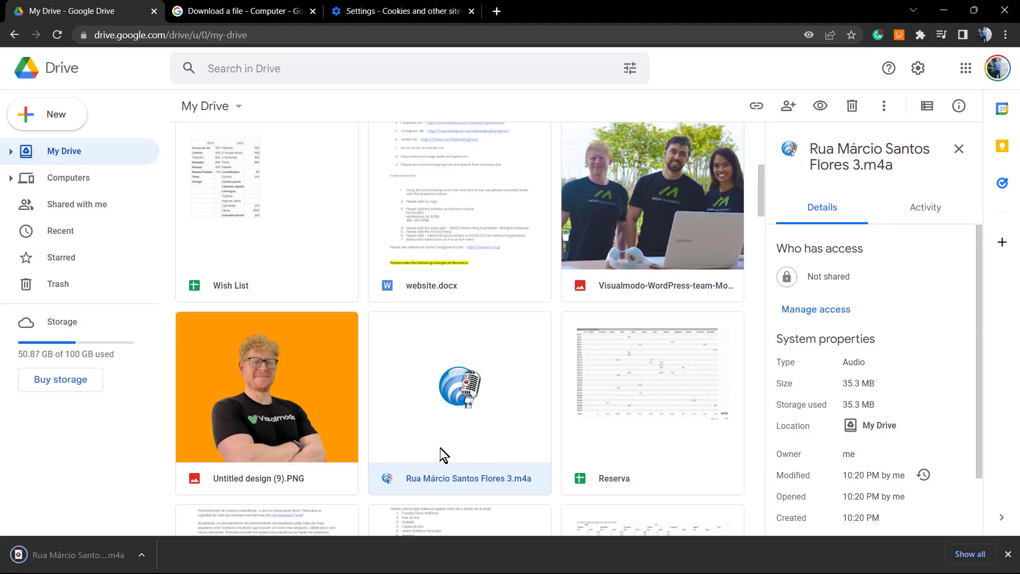
pyautogui.moveTo(492, 404)
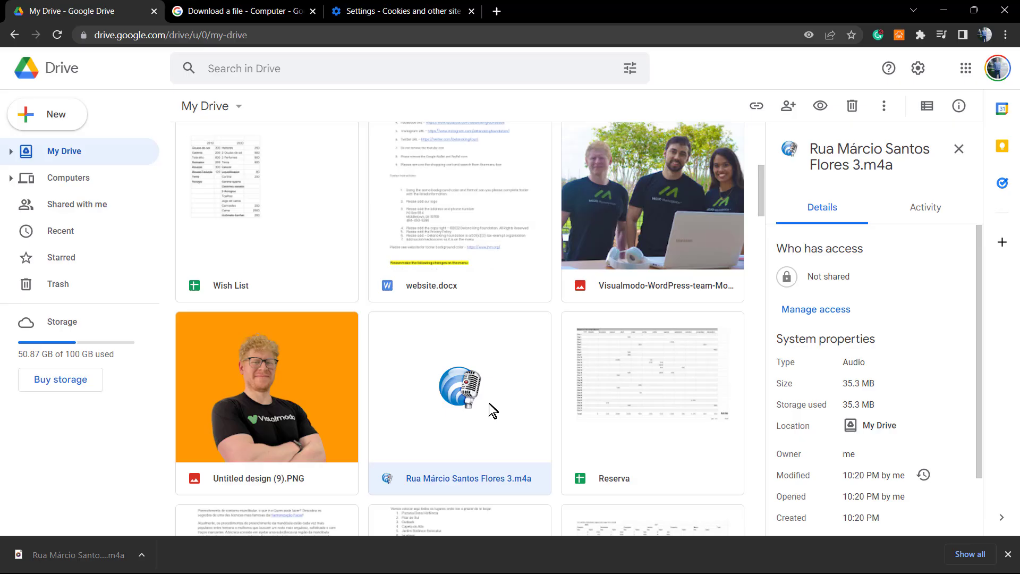
pyautogui.moveTo(488, 413)
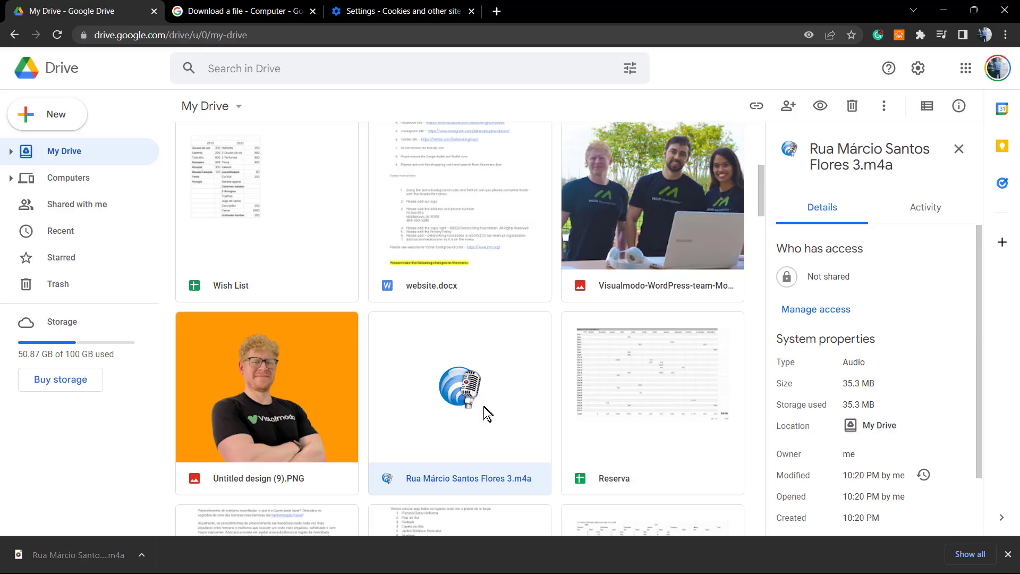
pyautogui.moveTo(463, 377)
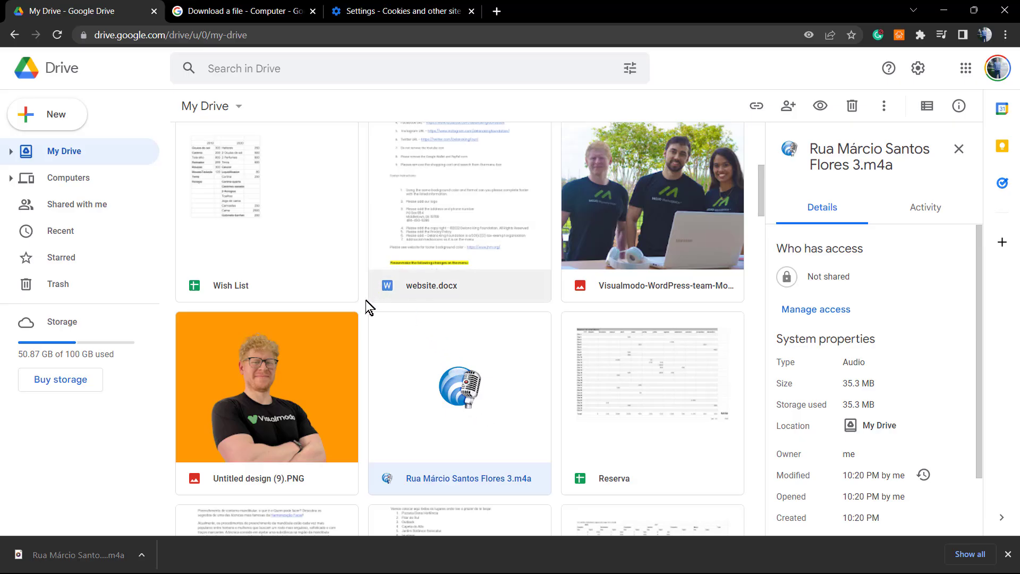
pyautogui.moveTo(363, 200)
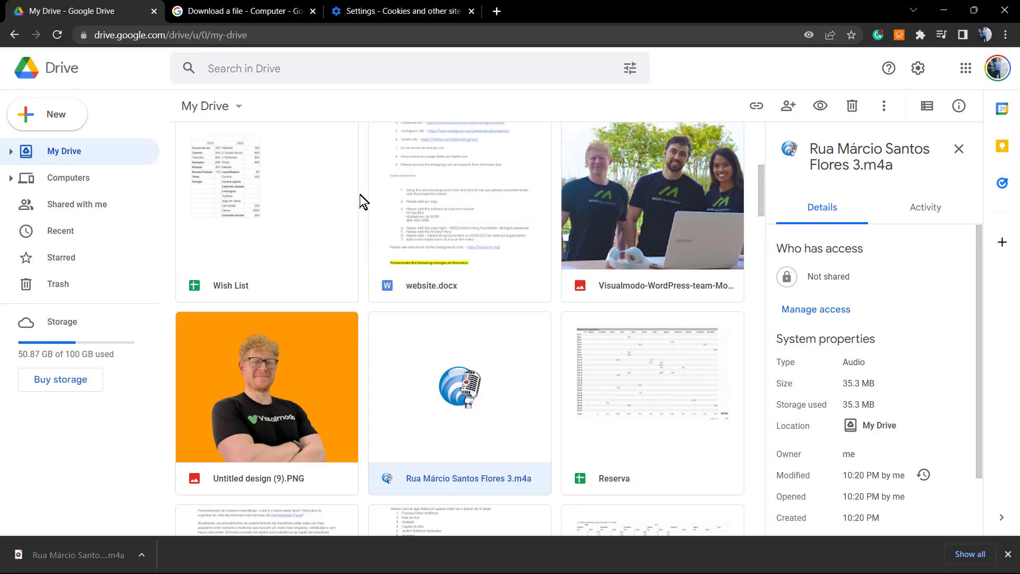
# Step: Switch to the tab showing wordpress.org/themes/anzu
pyautogui.click(561, 11)
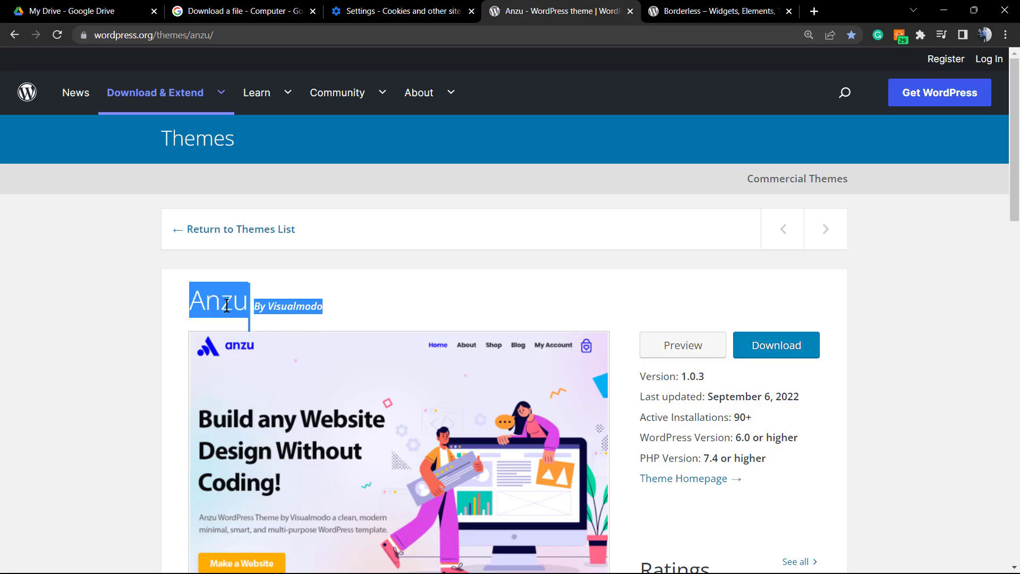
pyautogui.moveTo(492, 300)
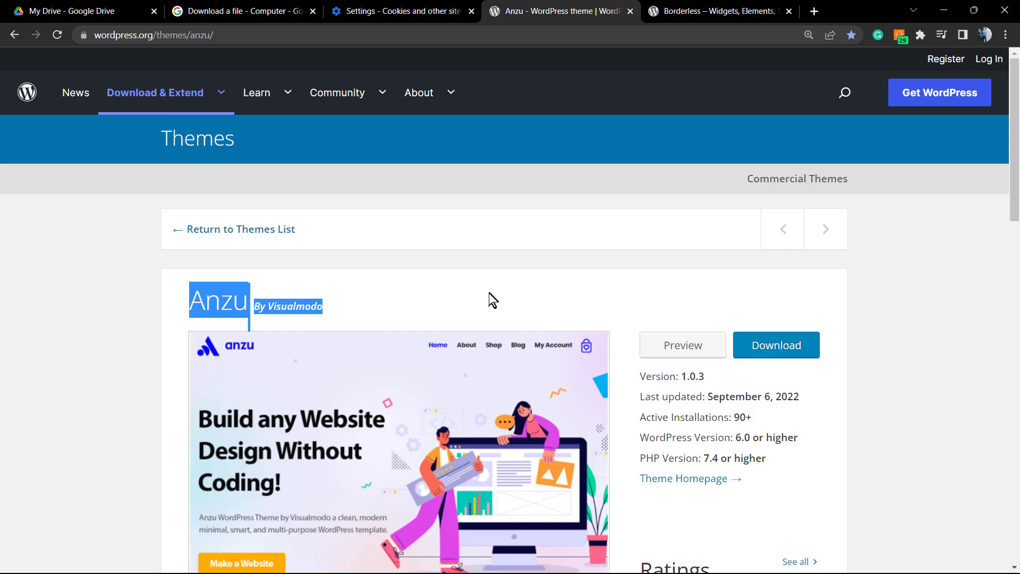
pyautogui.moveTo(454, 301)
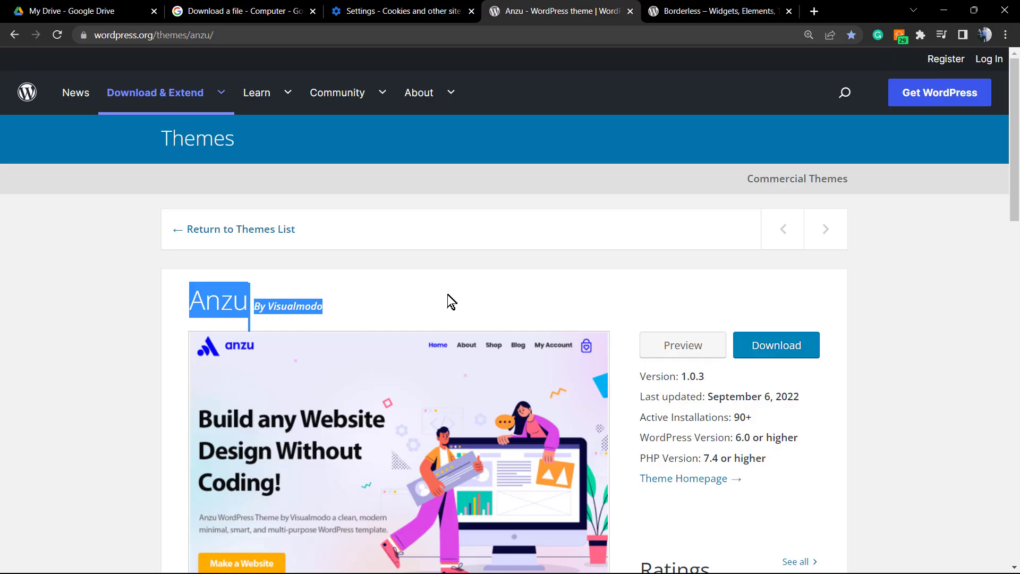
# Step: Switch to the tab showing wordpress.org/plugins/borderless by Visualmodo
pyautogui.click(719, 11)
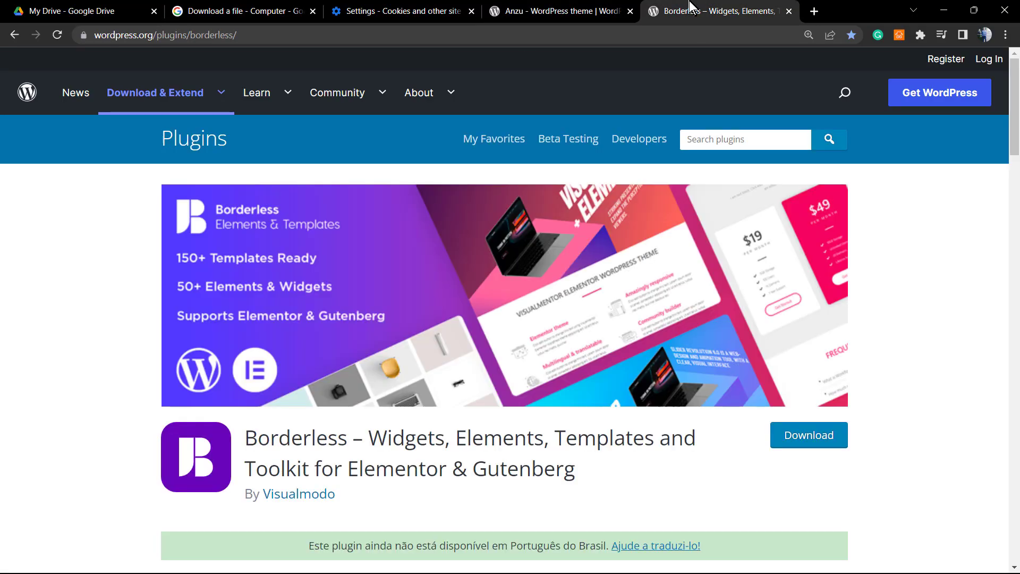
pyautogui.moveTo(568, 138)
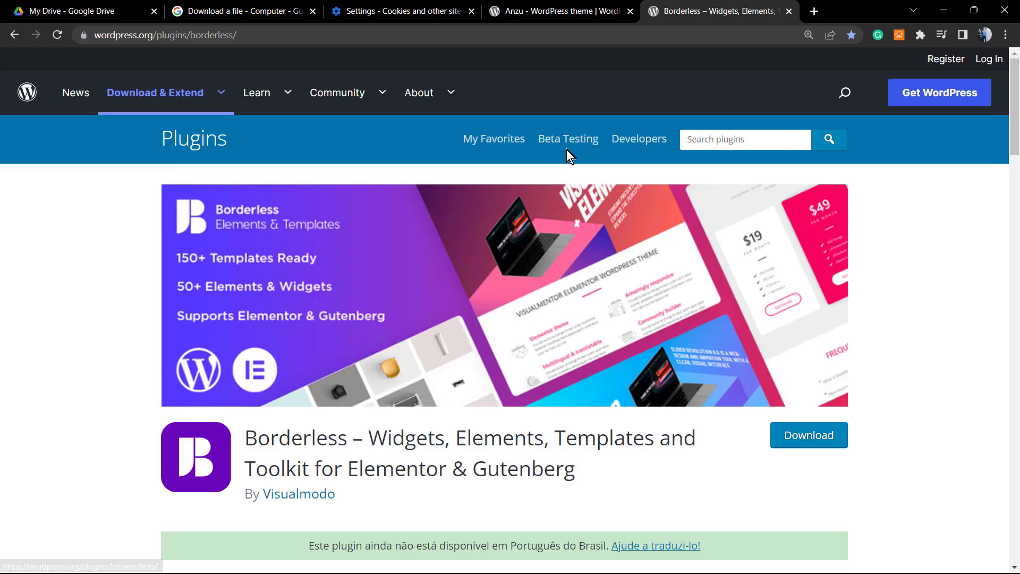
pyautogui.moveTo(556, 164)
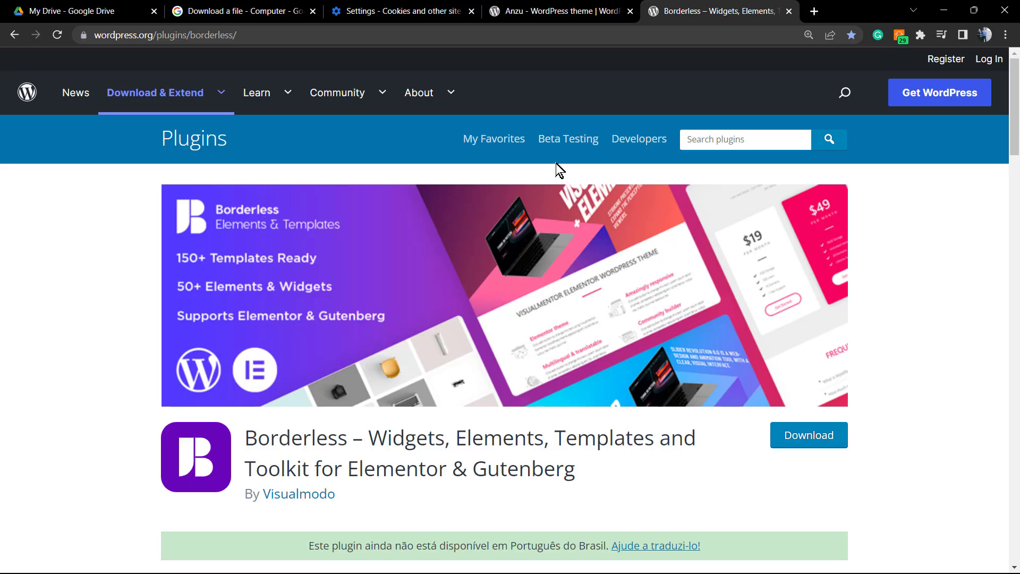
pyautogui.moveTo(575, 263)
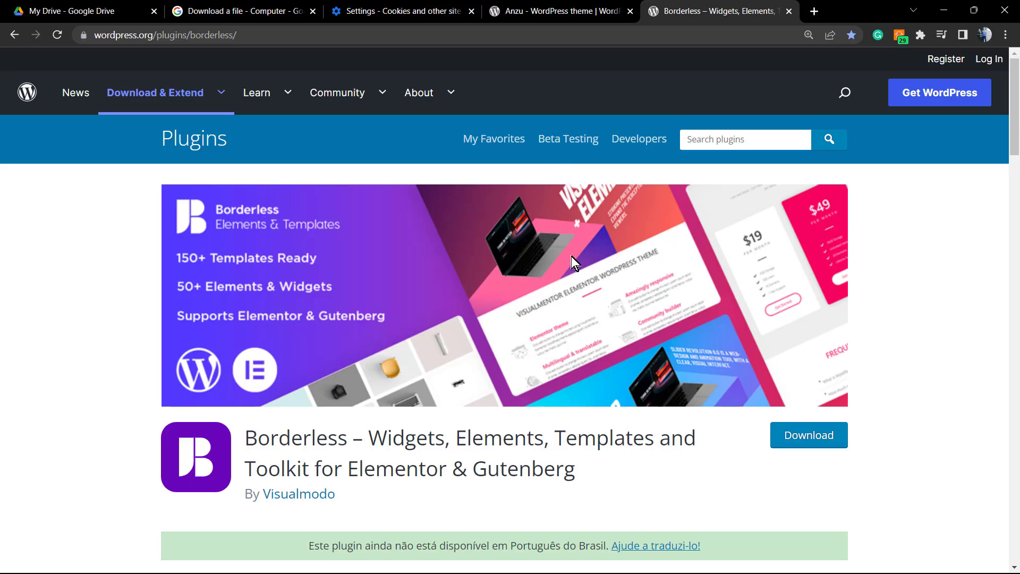
pyautogui.moveTo(560, 246)
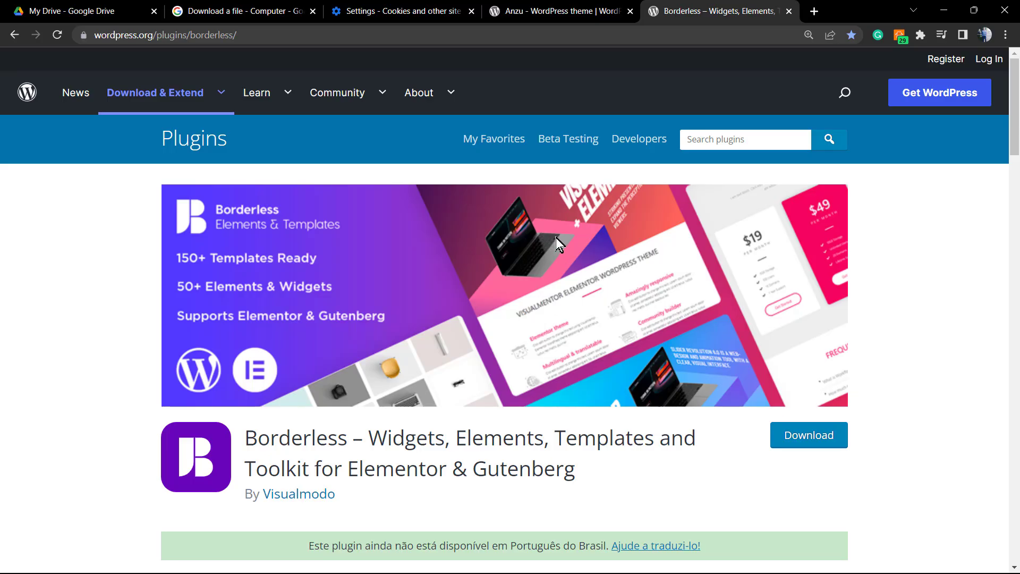
pyautogui.moveTo(474, 166)
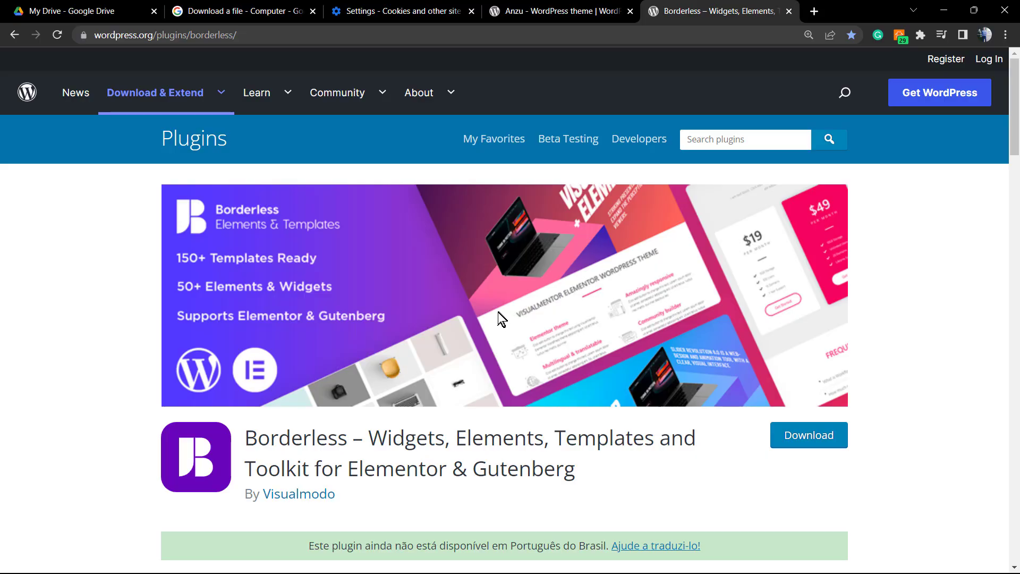
pyautogui.moveTo(501, 321)
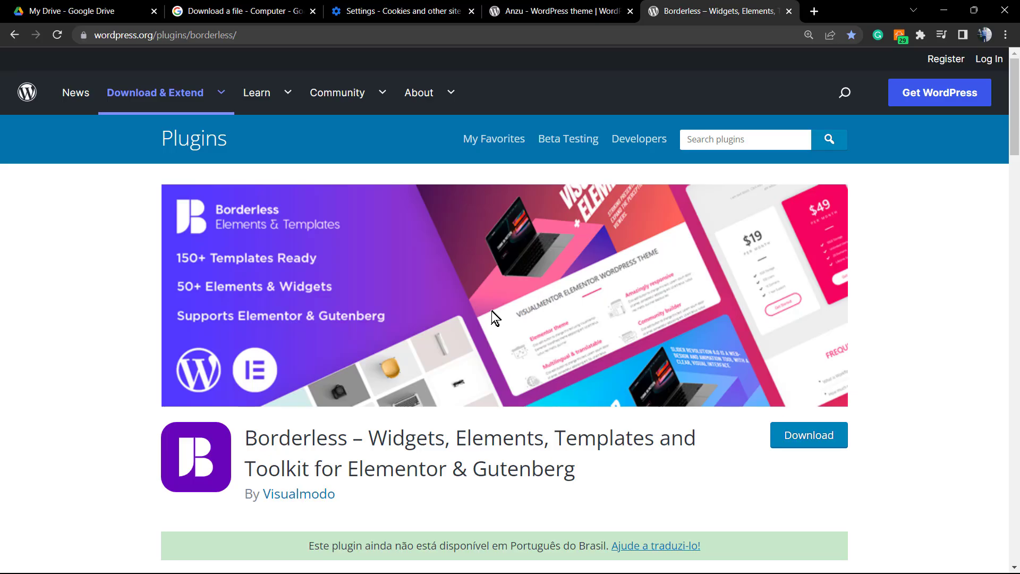
pyautogui.moveTo(488, 325)
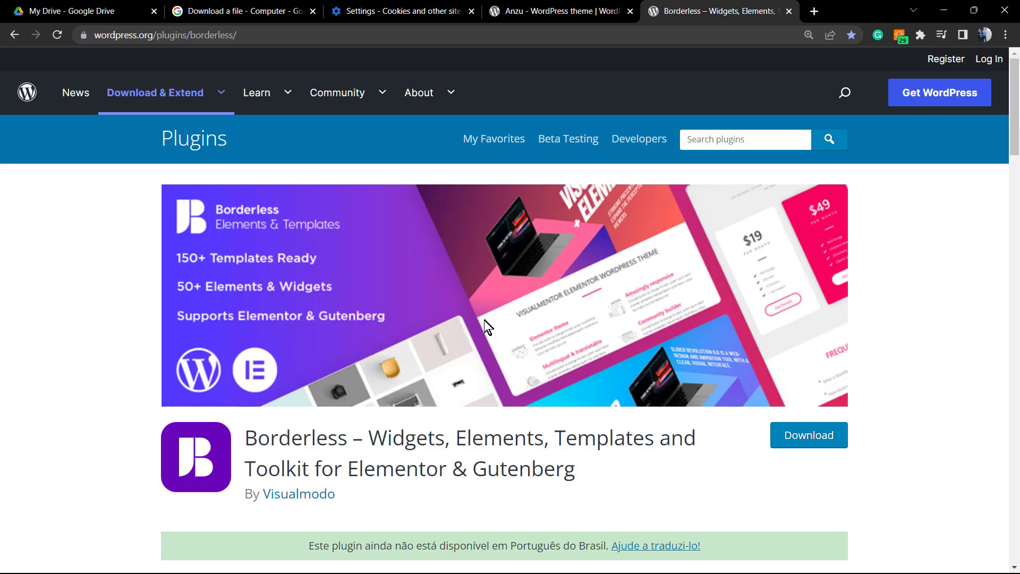
pyautogui.moveTo(479, 324)
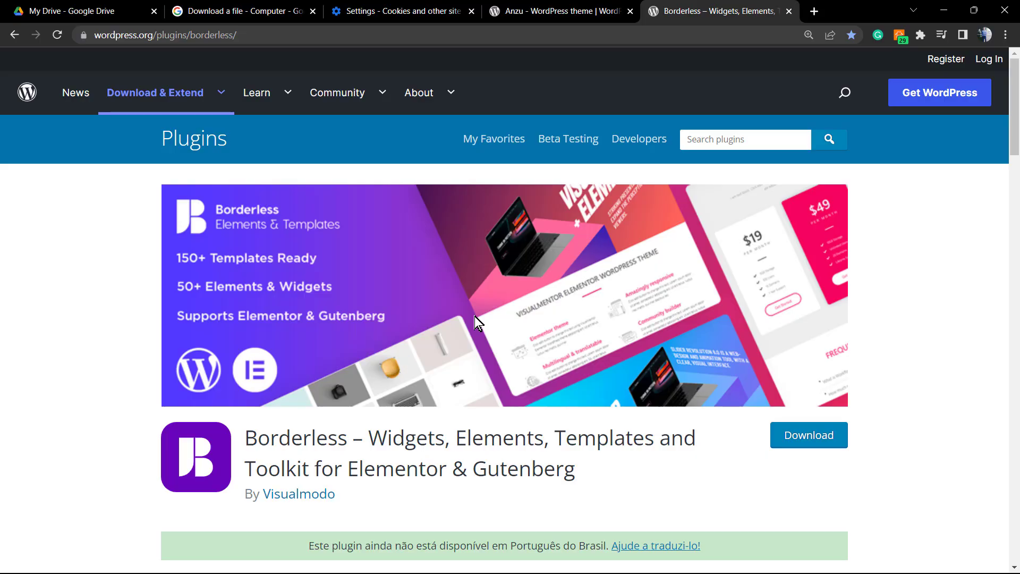